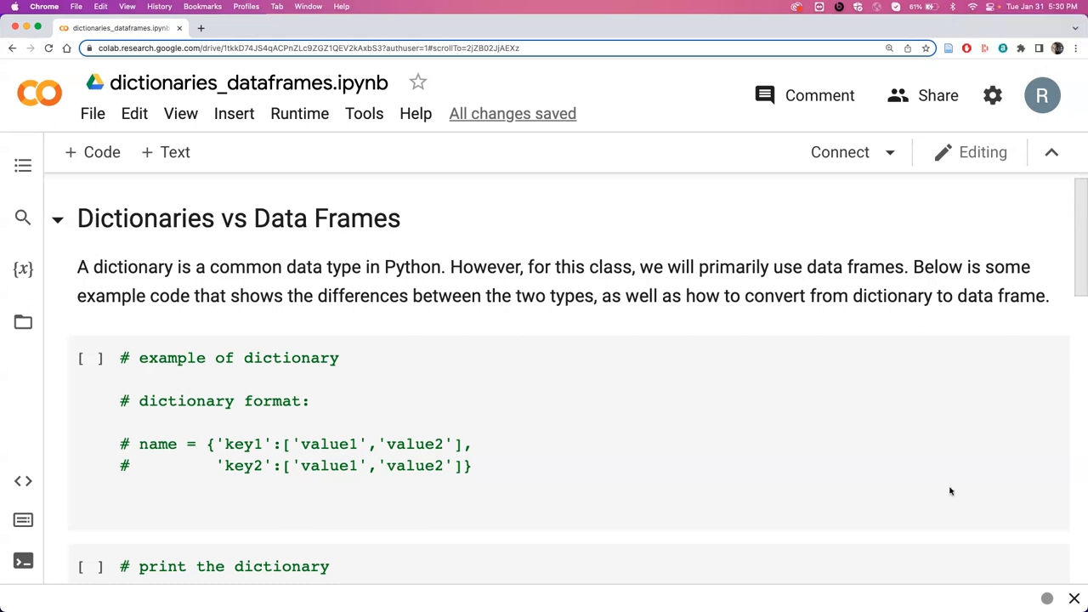
Scroll to the dictionary example cell and highlight the name and key1 parts of the format
left_click(403, 408)
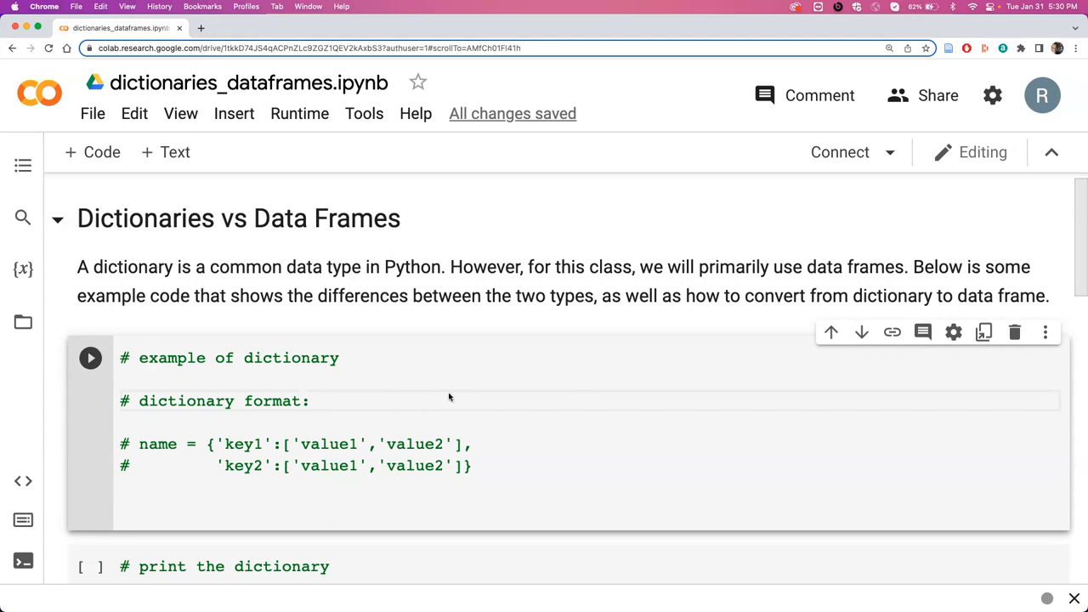
scroll("down", 3)
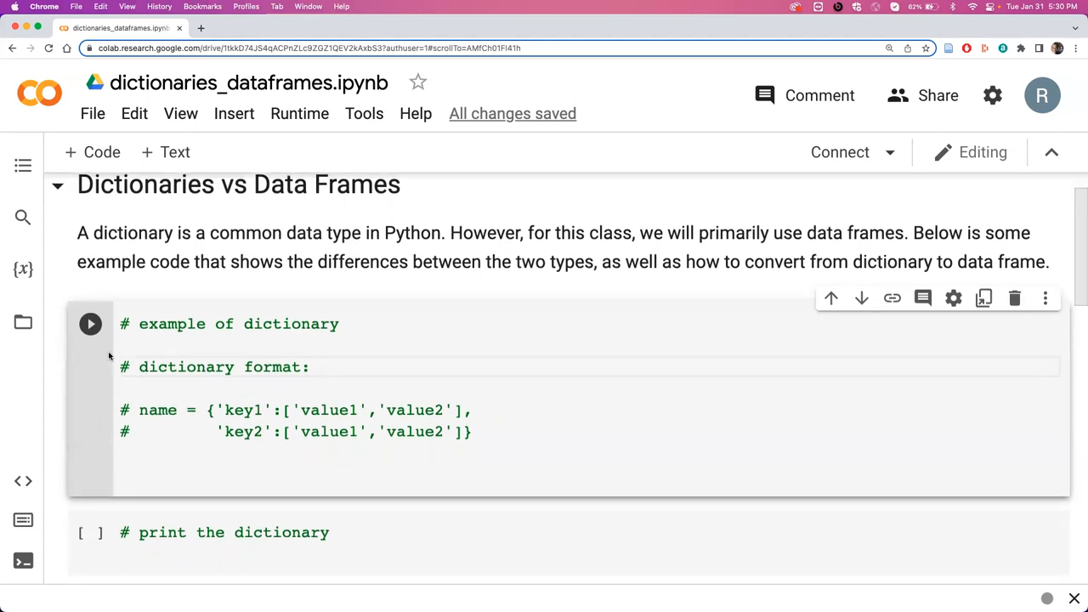
scroll("down", 3)
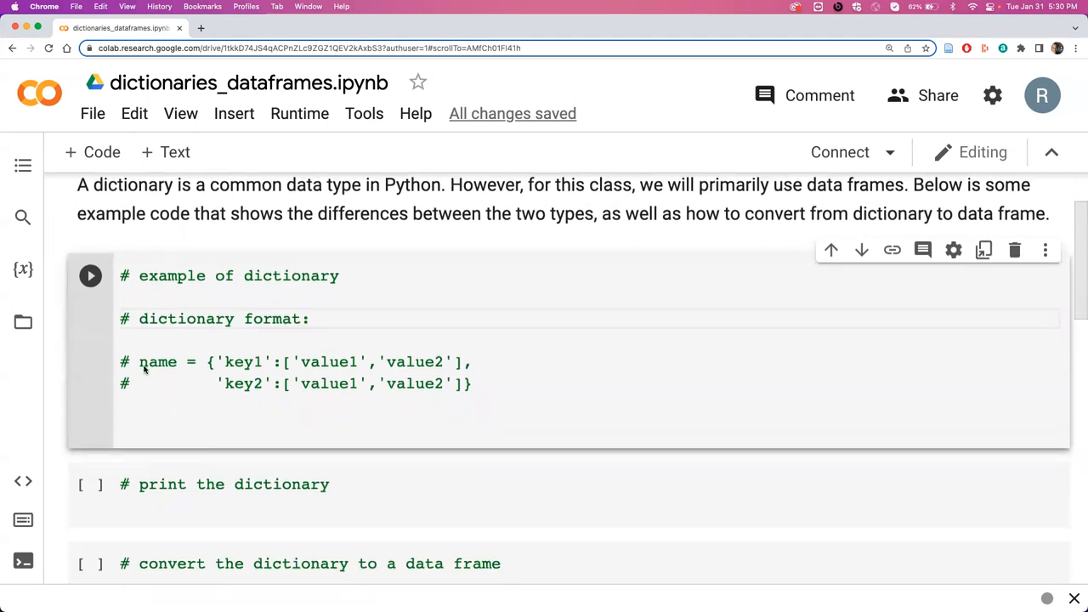
scroll("down", 3)
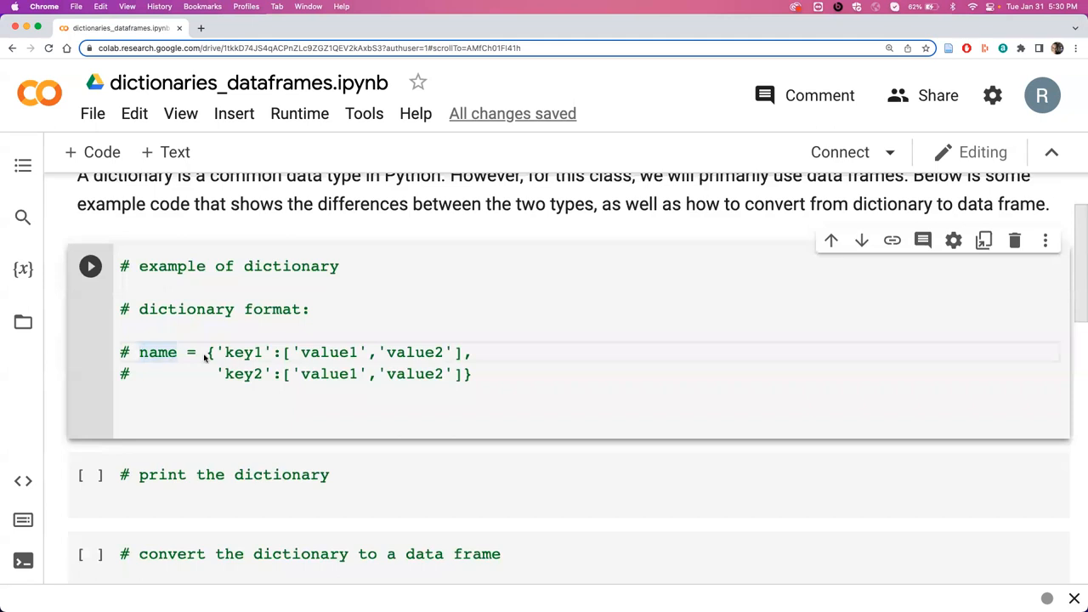
double_click(245, 353)
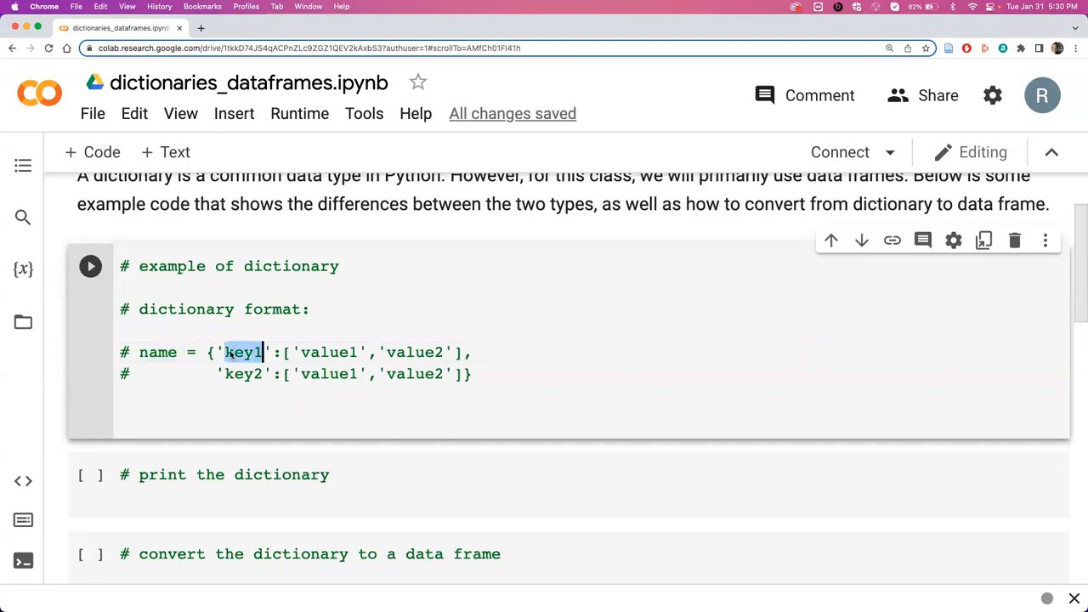
double_click(327, 352)
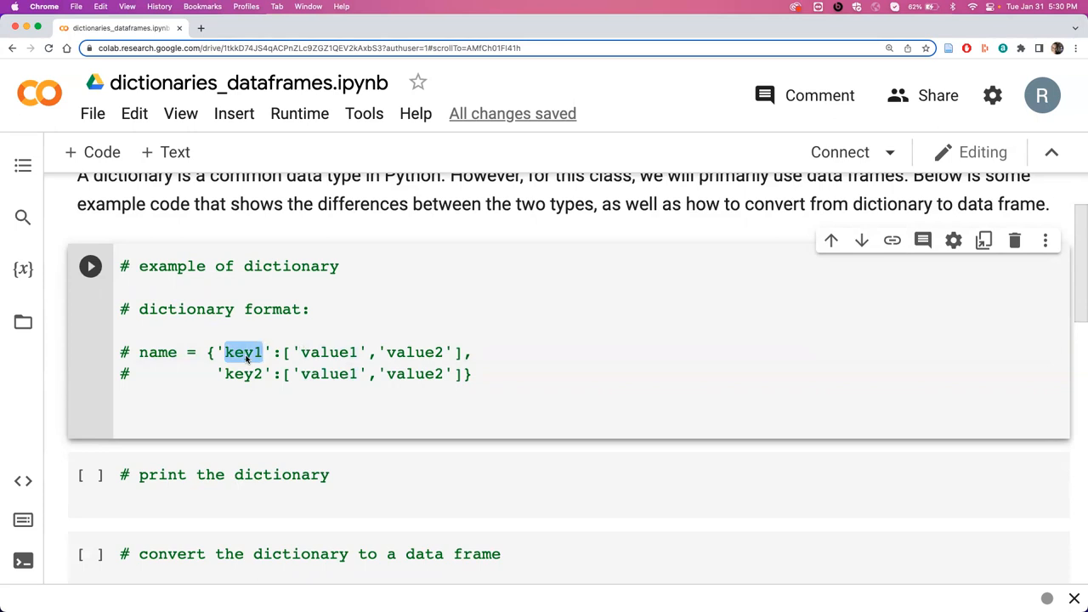
double_click(330, 351)
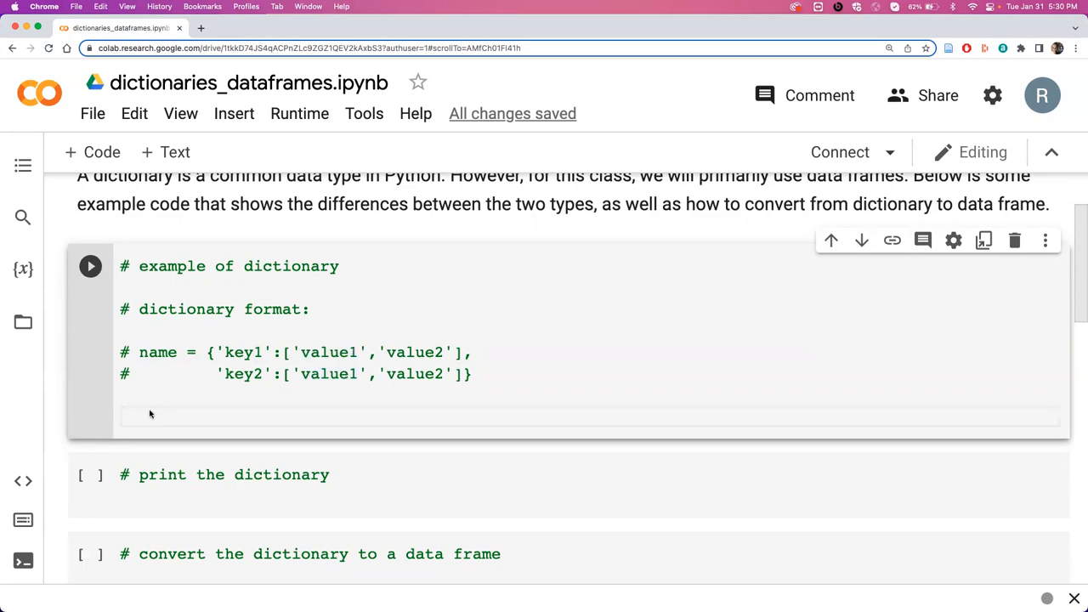
Begin the dictionary with data = {'Name':[]} in the code cell
type("data")
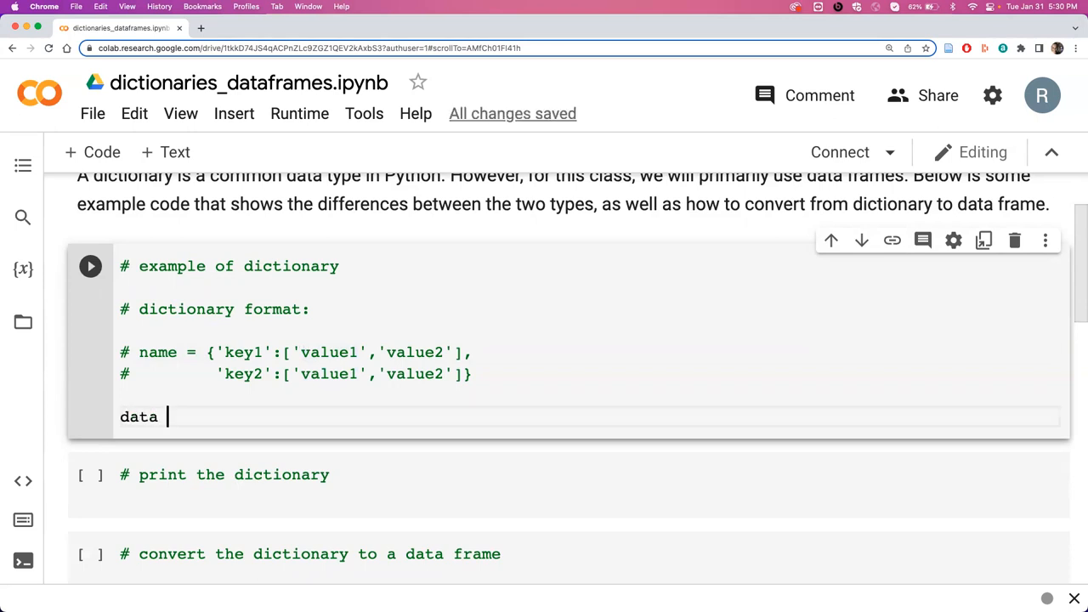
type("=")
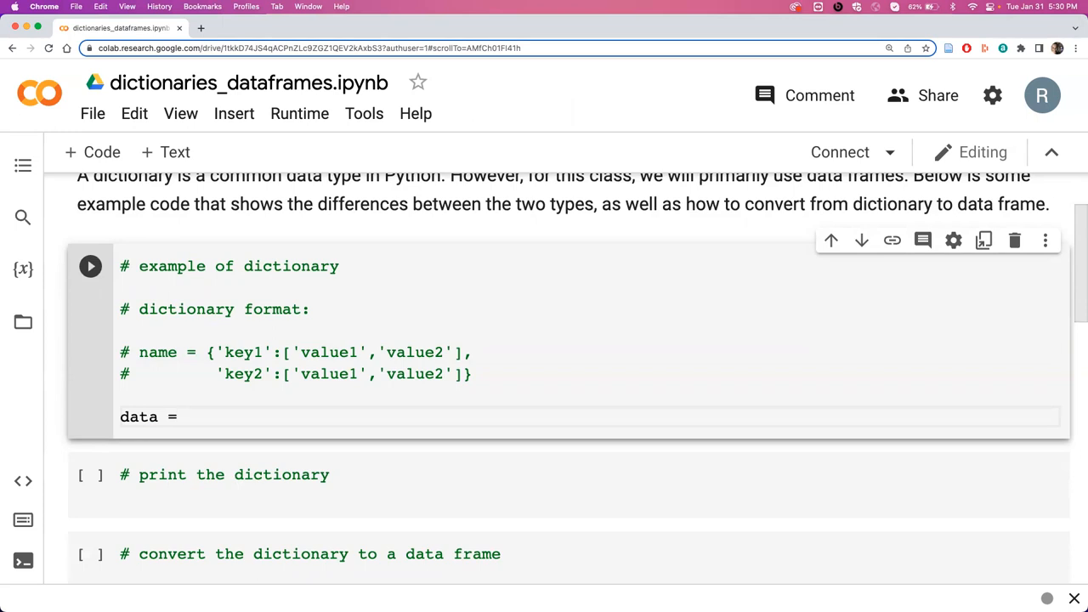
type("{}")
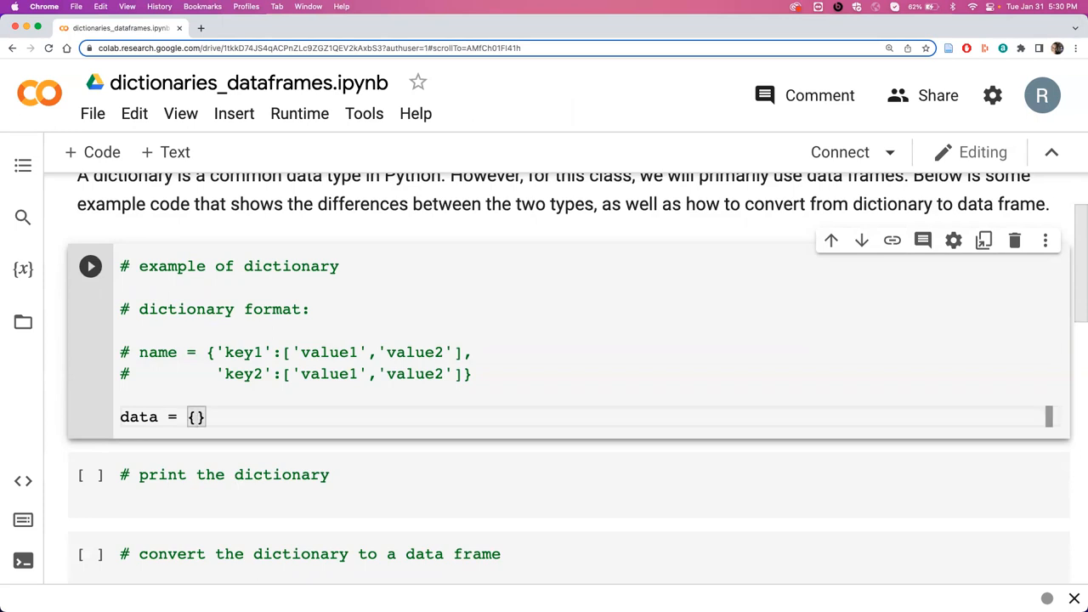
type("'Name'")
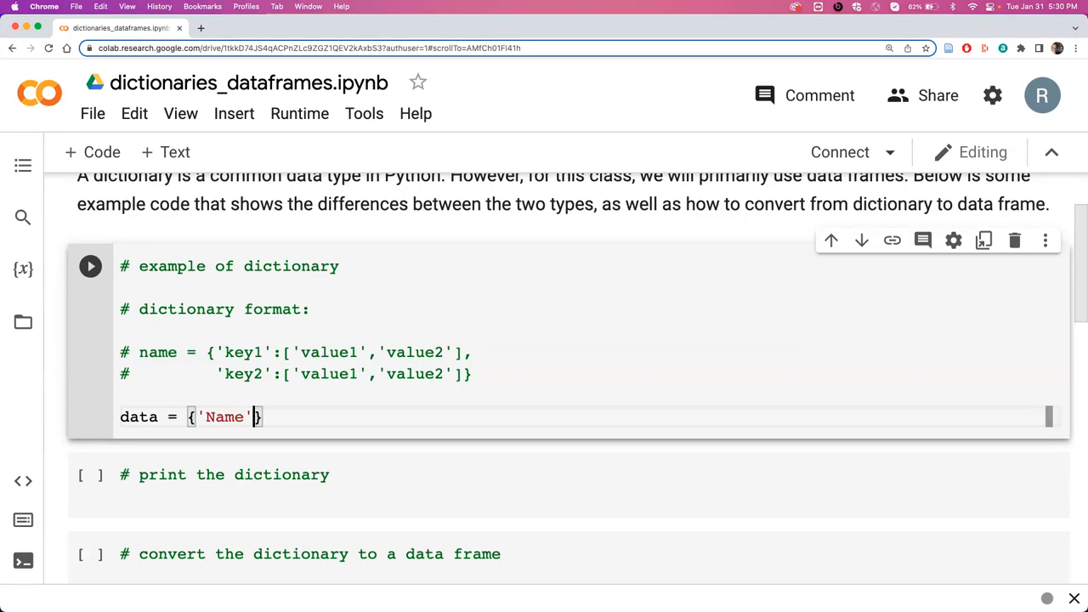
type(":")
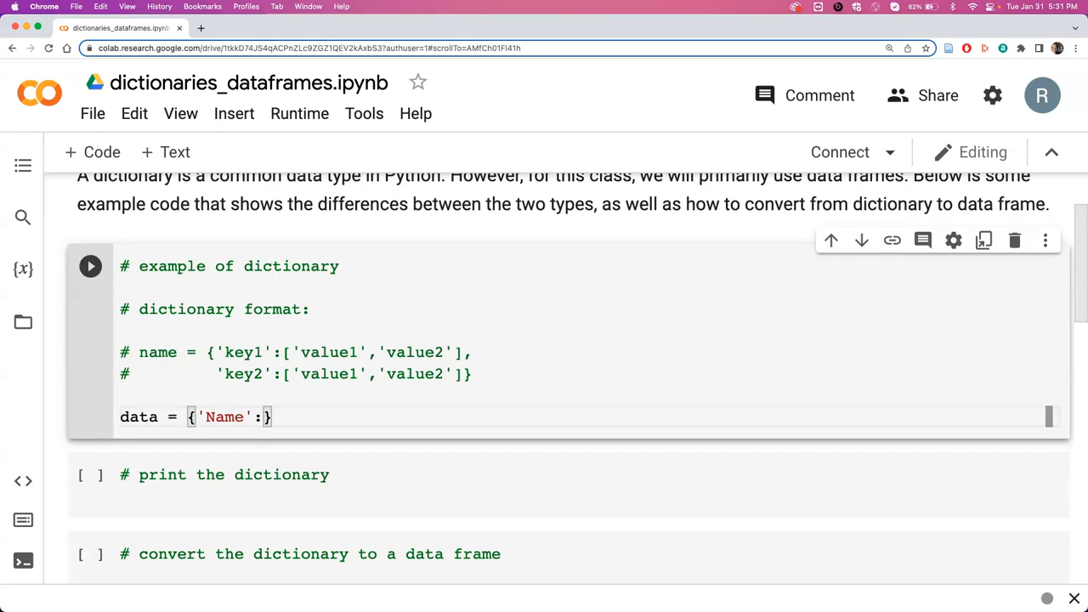
type("[]")
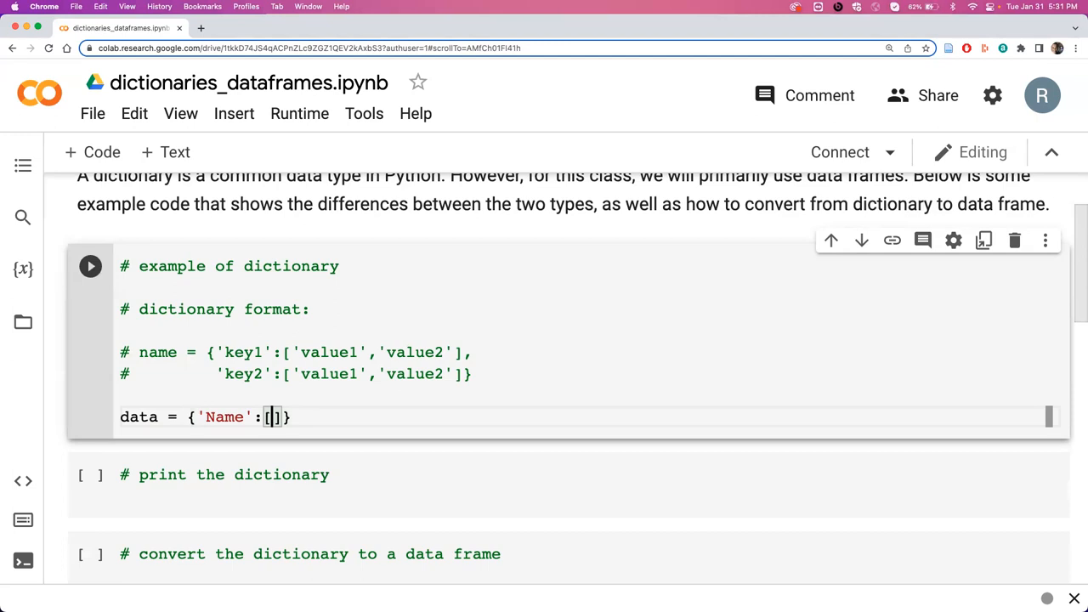
Fill the Name list with 'Amy', 'Bob', 'Clair', 'Daisy', followed by a comma
type("''")
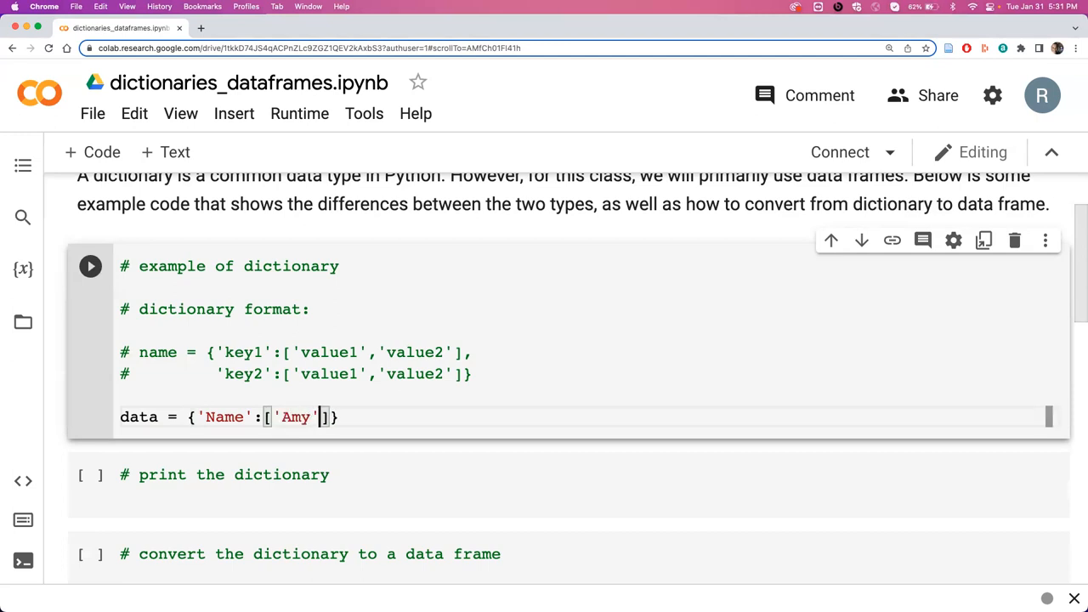
type(", '")
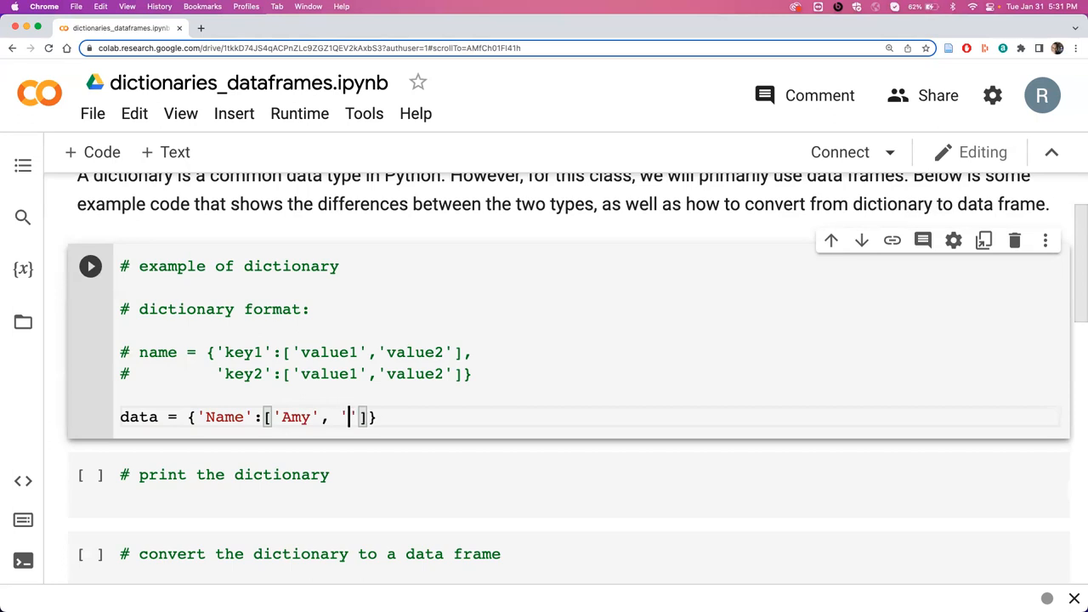
type("Bob")
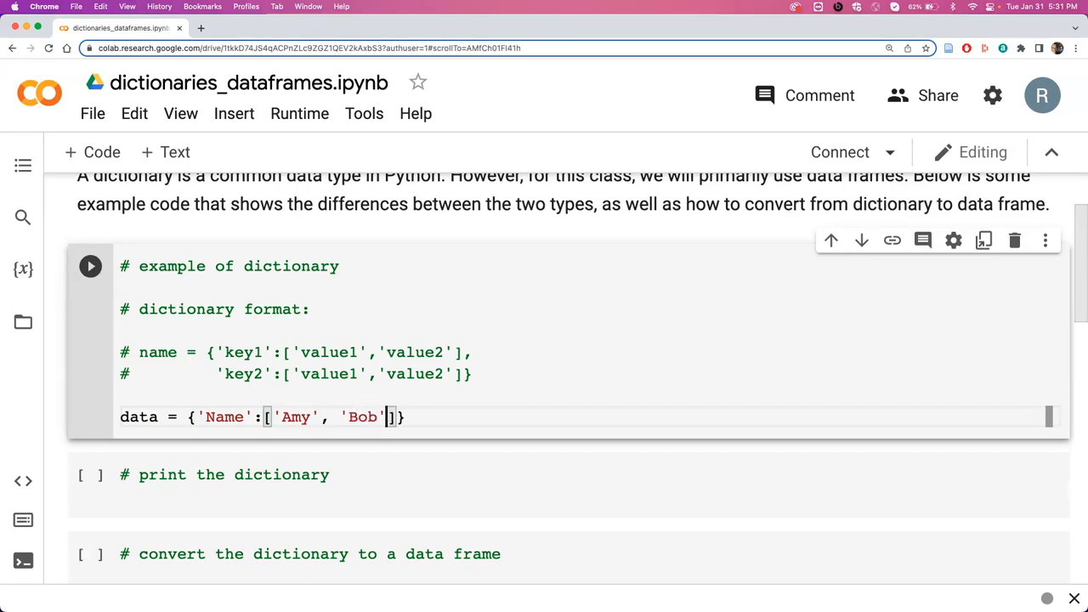
type(", 'Clair', ''")
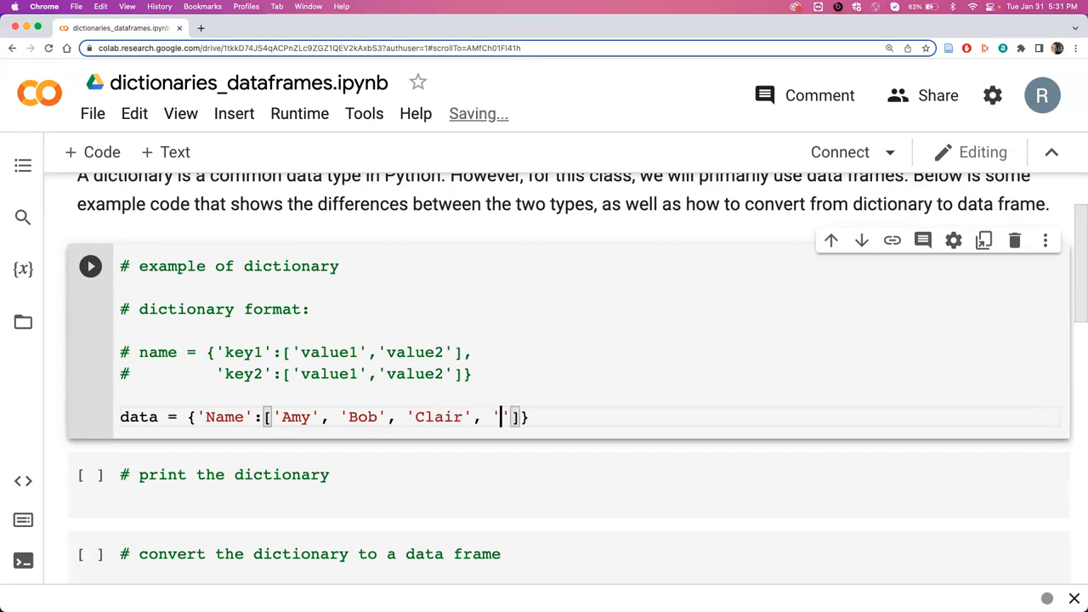
type("Dais")
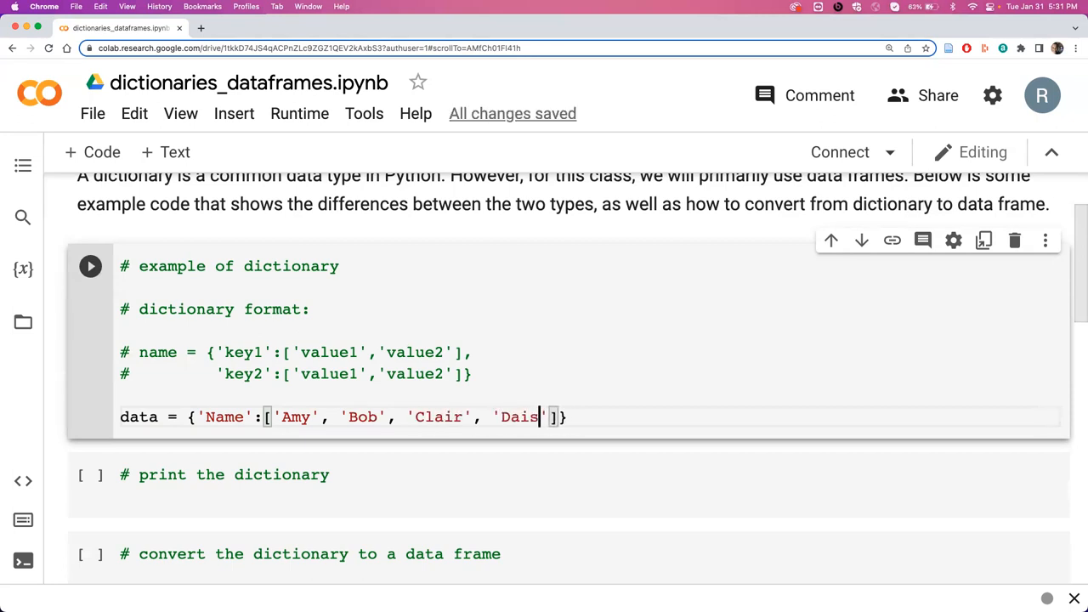
type("y")
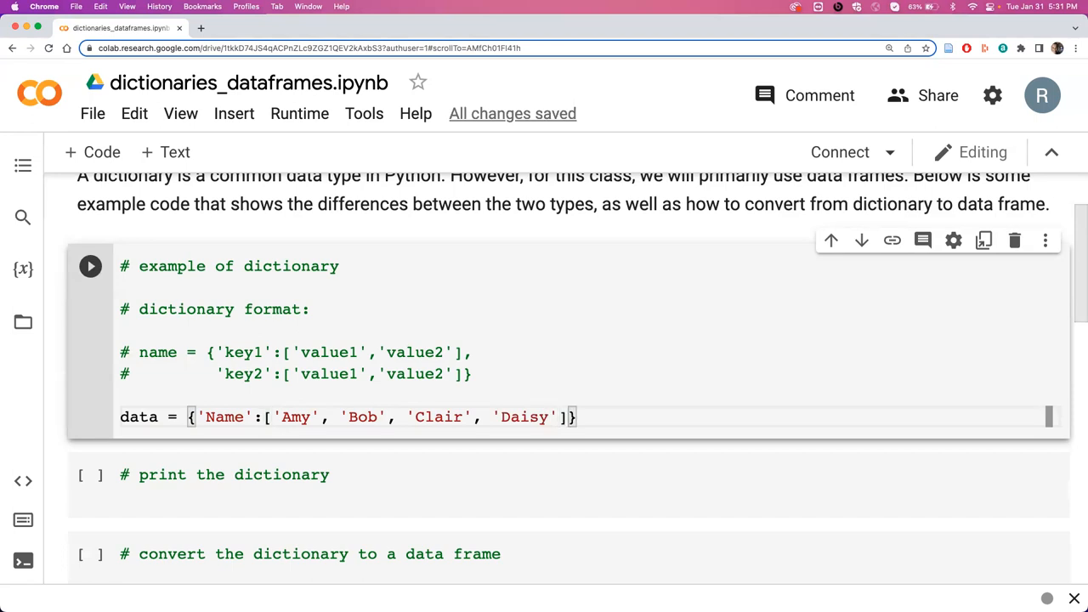
type(",")
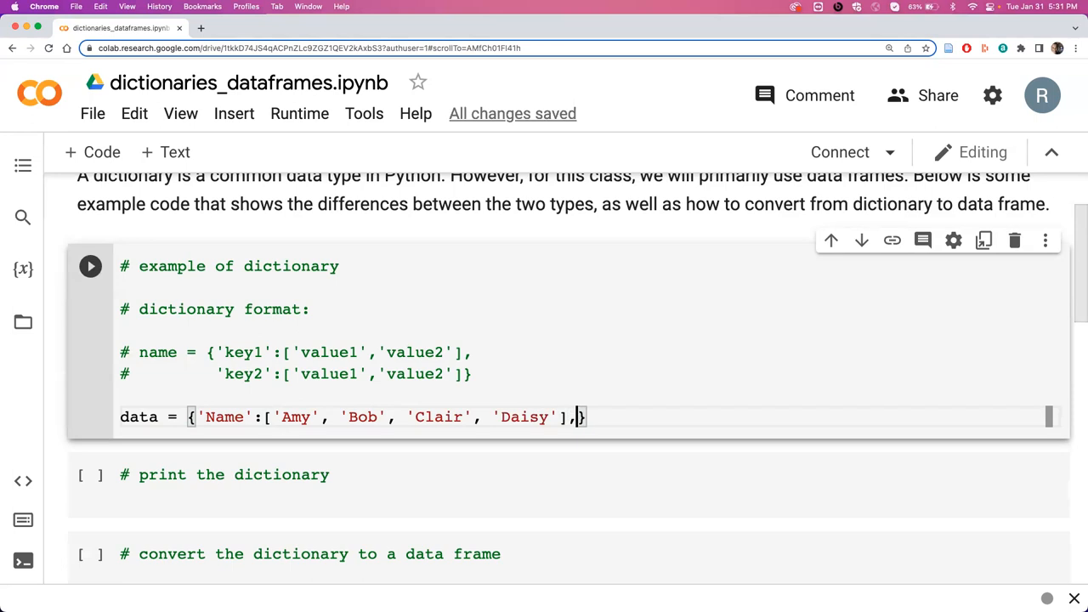
Add a 'Birthday' key on a new line with first date 9/3/1991
key("Enter")
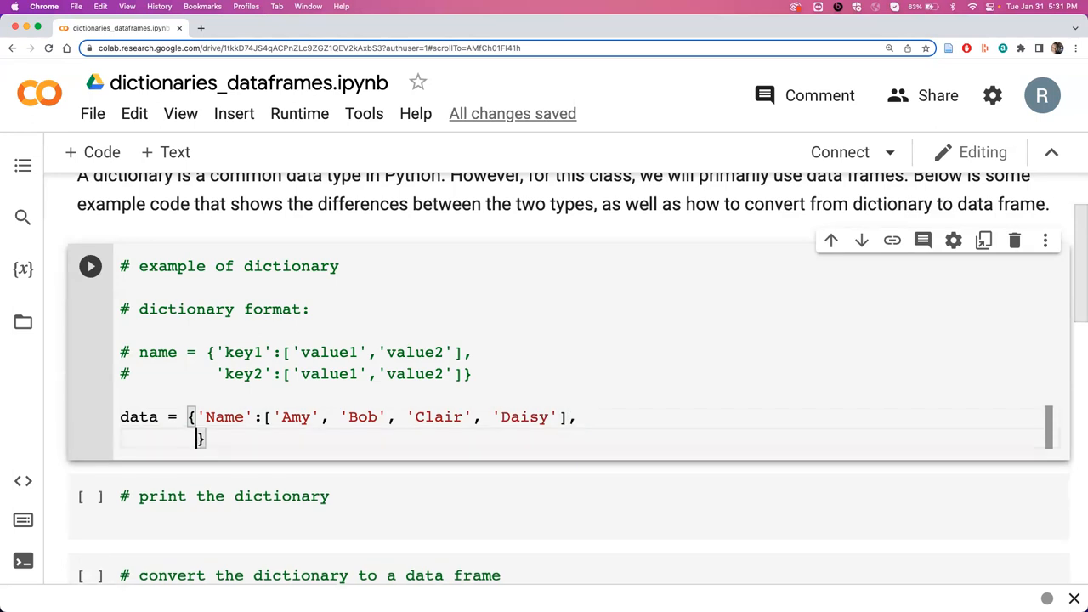
scroll("down", 3)
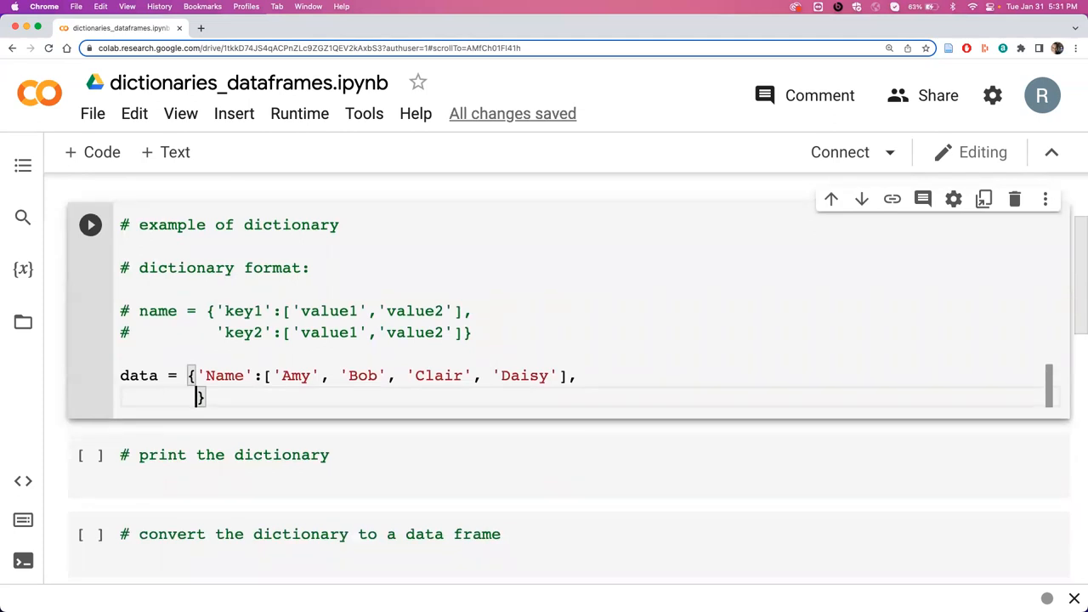
type("'B'")
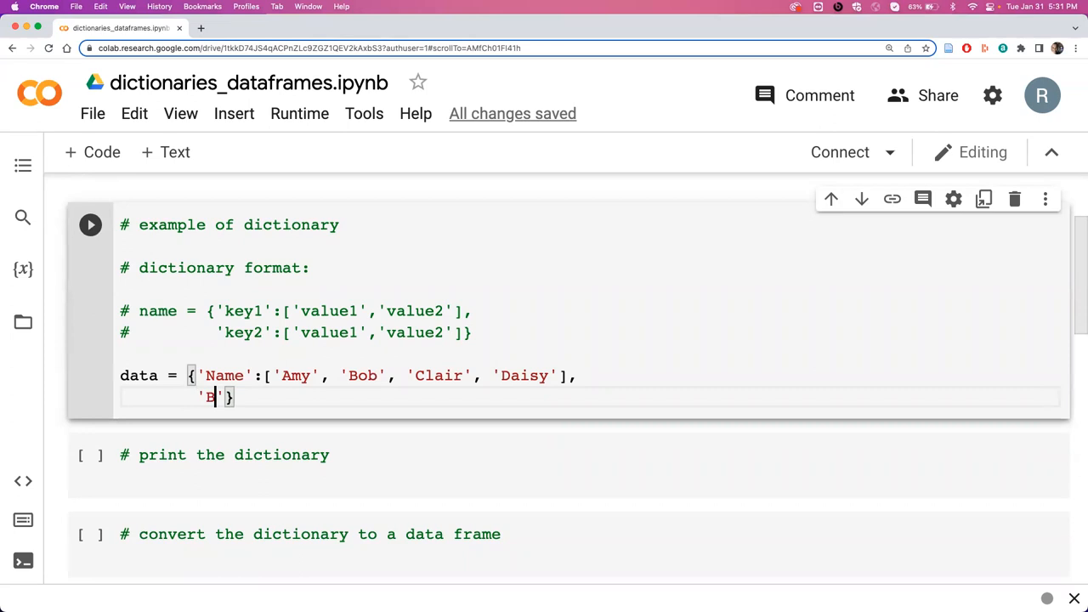
type("irthday")
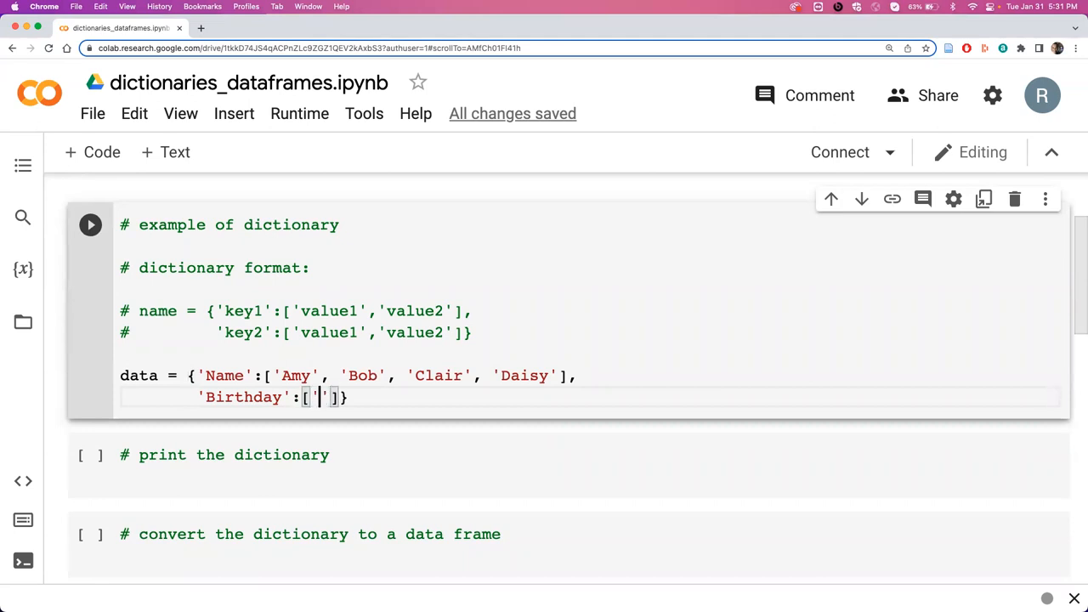
type("9/3/")
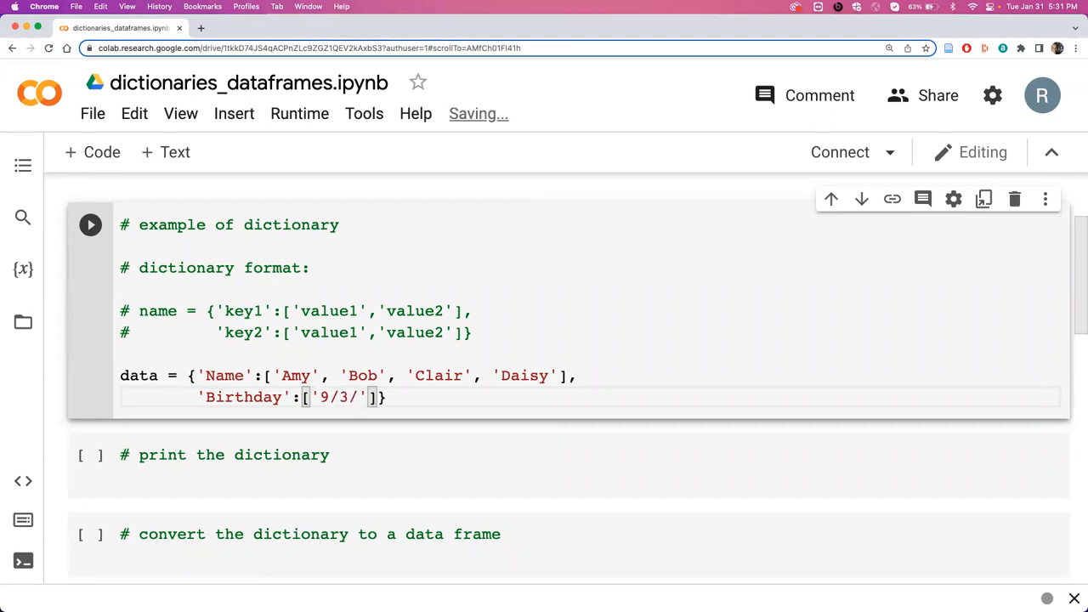
type("1991")
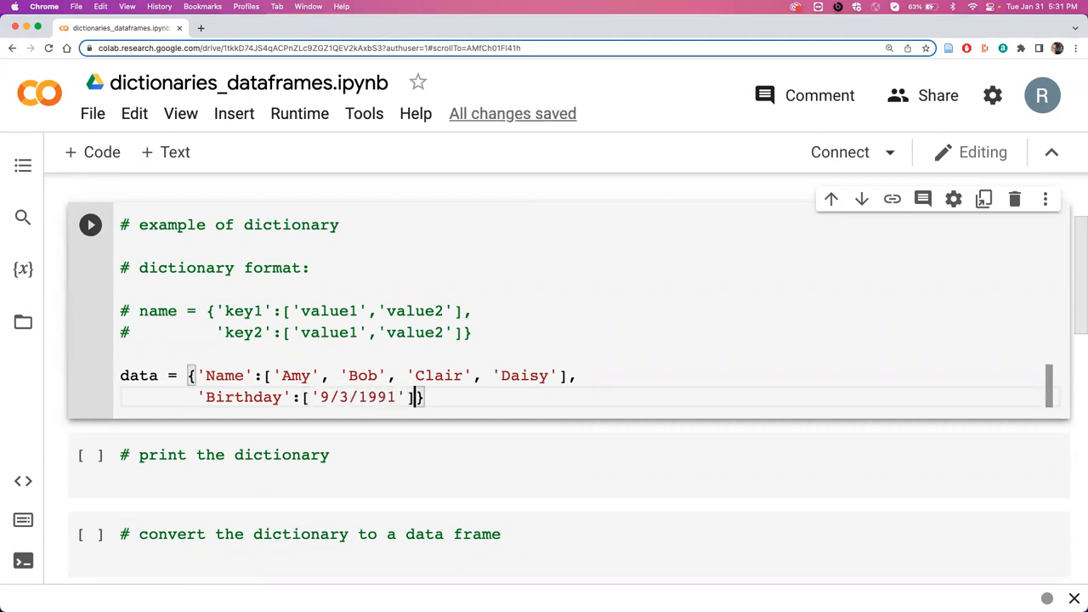
type(", '4")
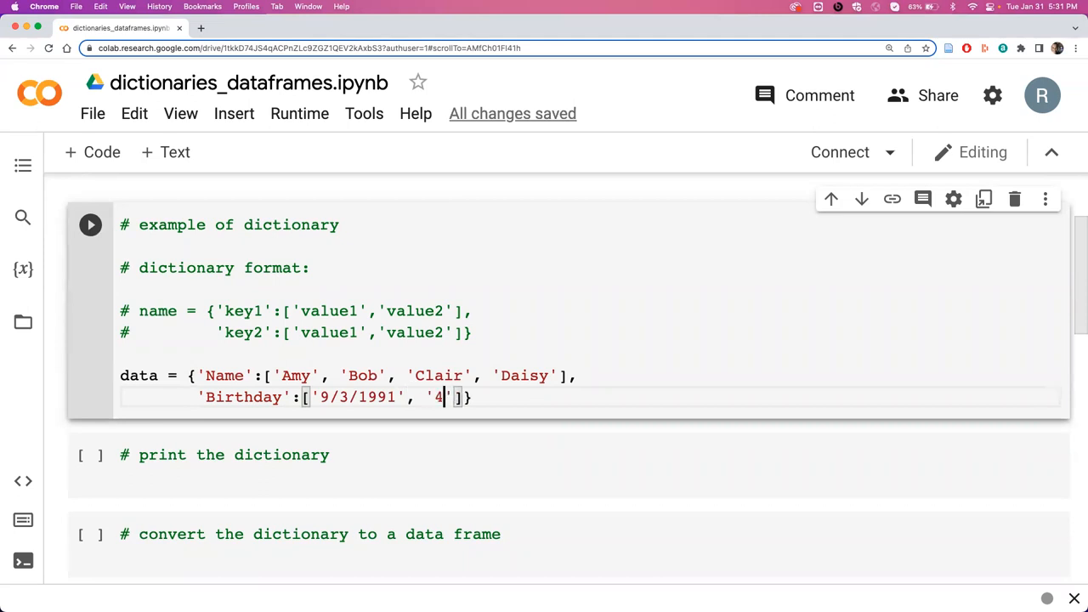
type("/21/")
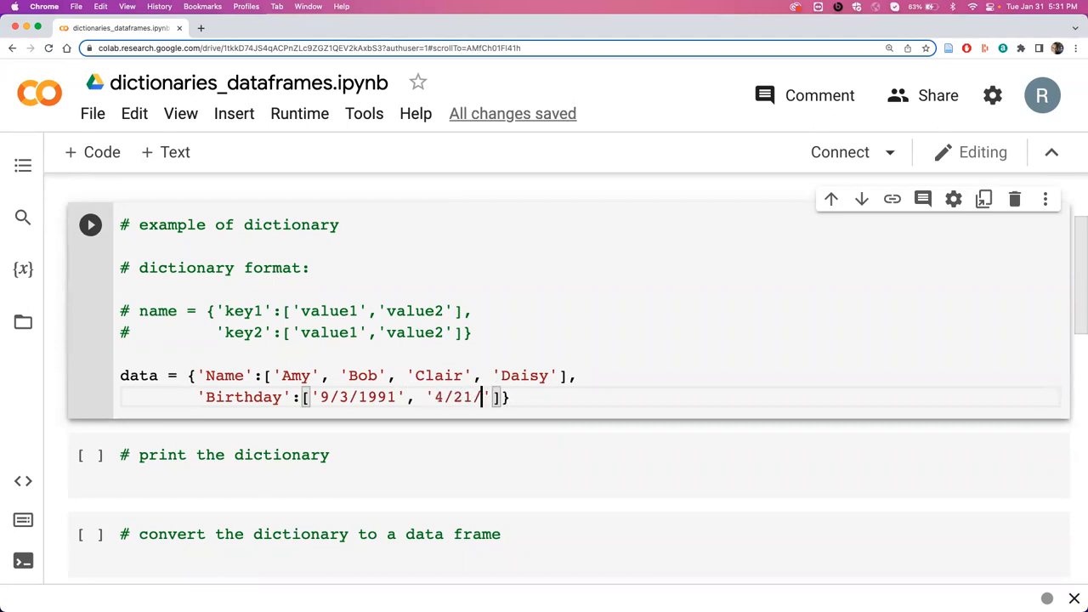
type("1988")
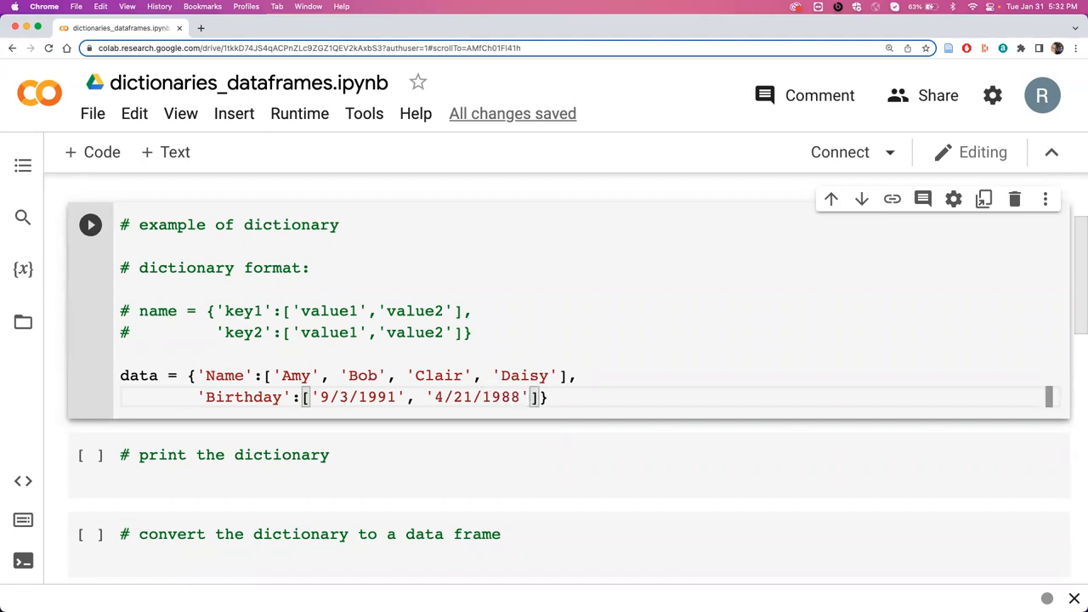
type(", ''")
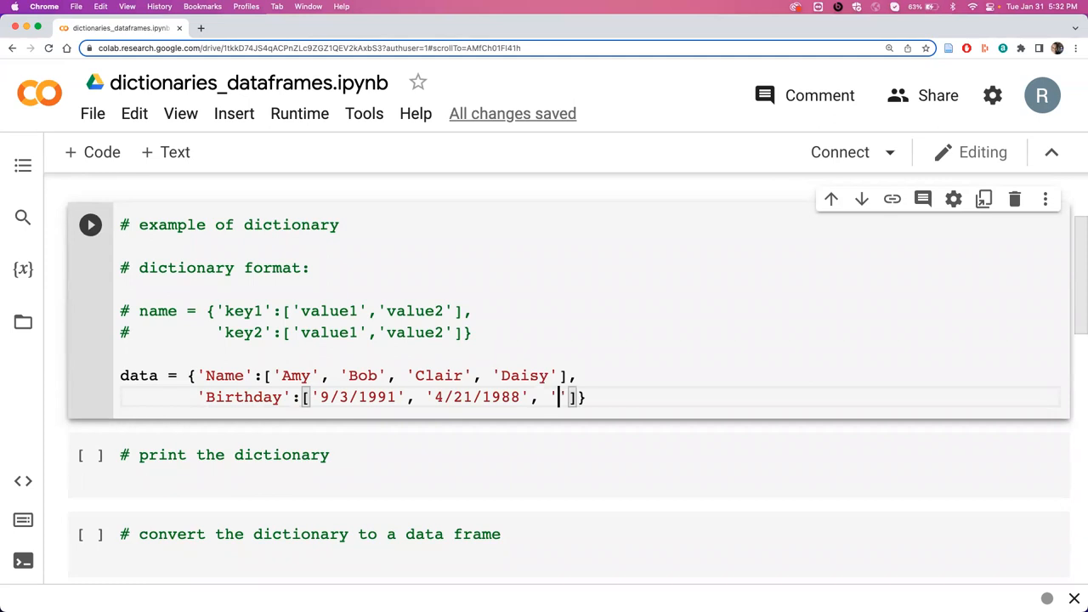
type("4/21")
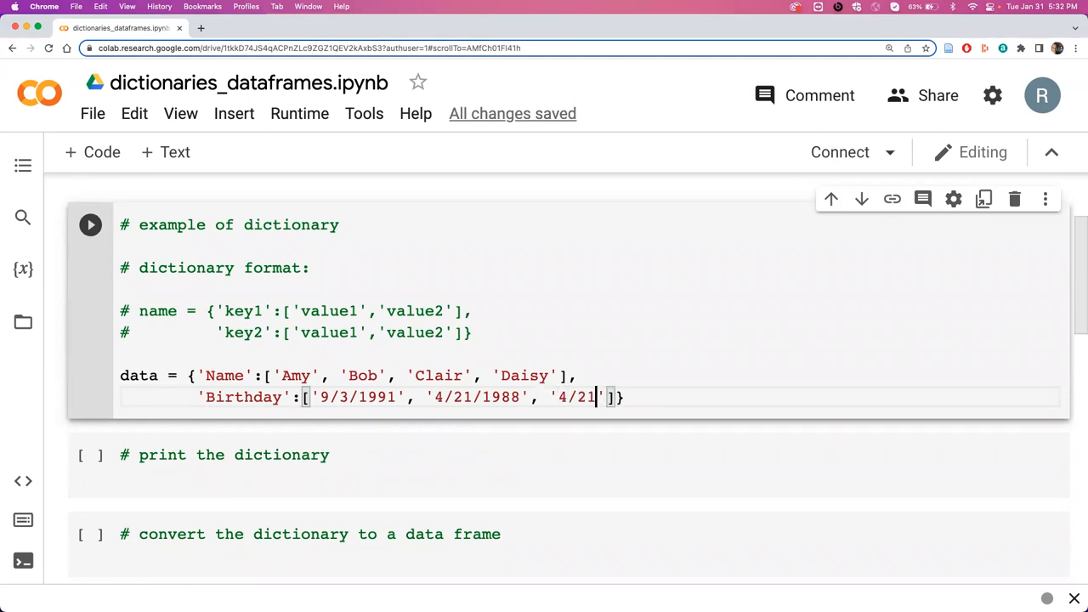
type("/1990', '11/11")
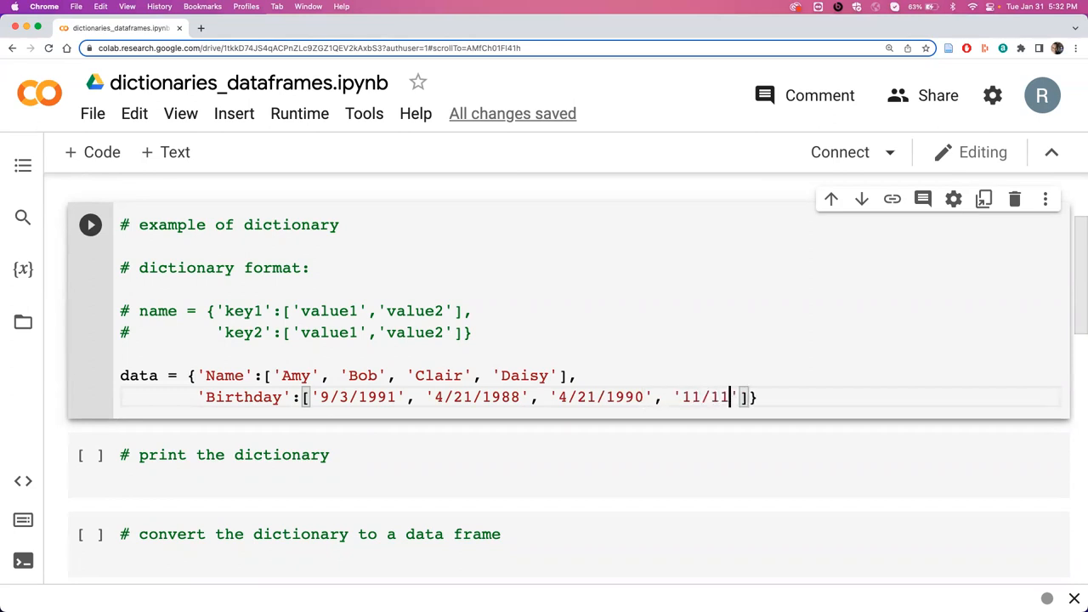
type("/1989")
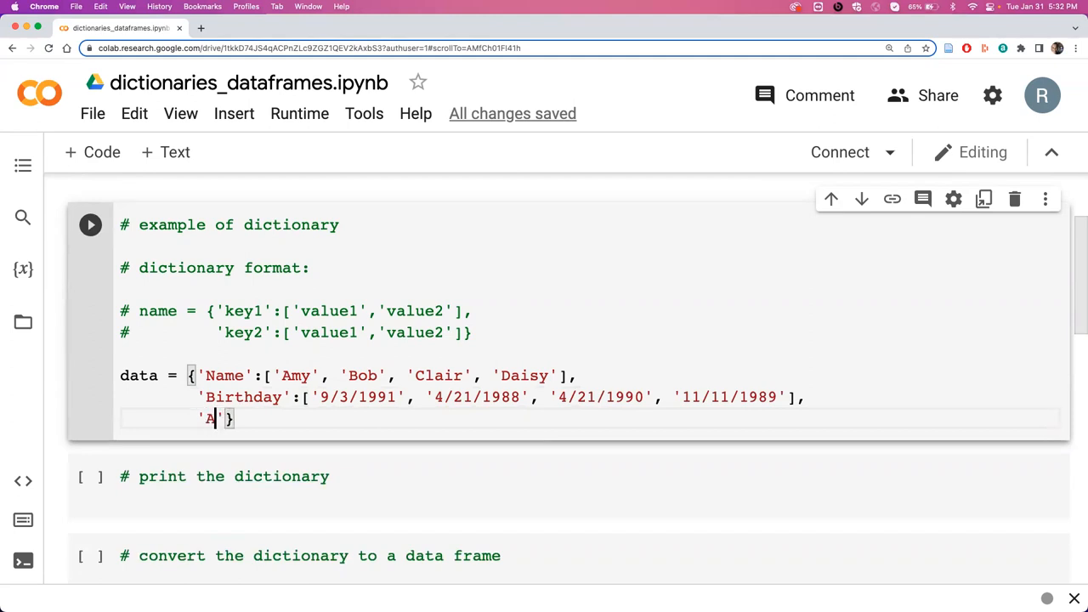
Type 'Age':[30, 33, 34, 89] as the dictionary's third key
type("ge' :")
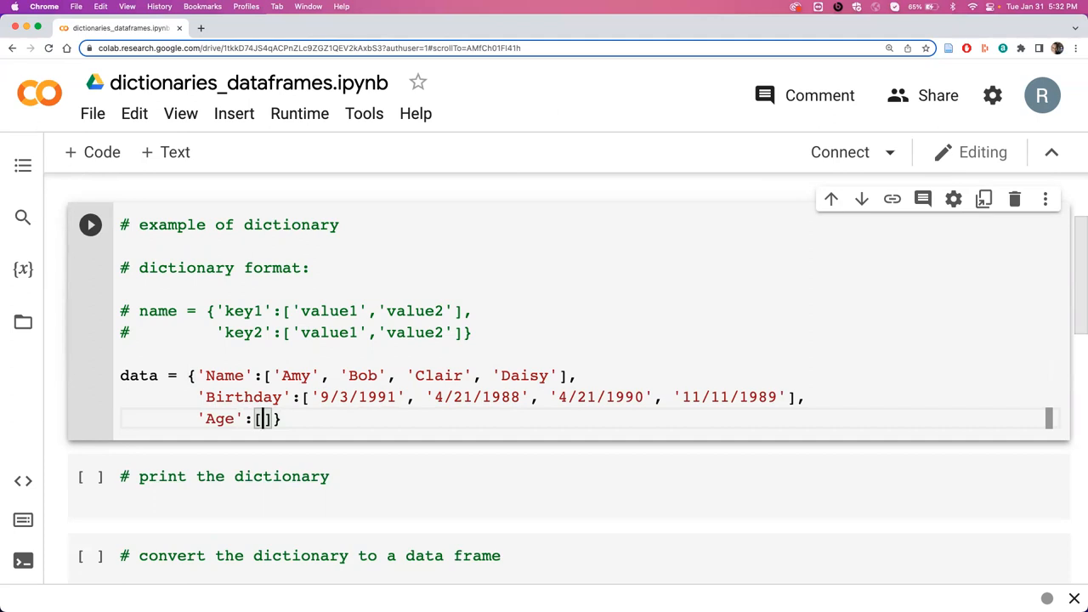
type("3")
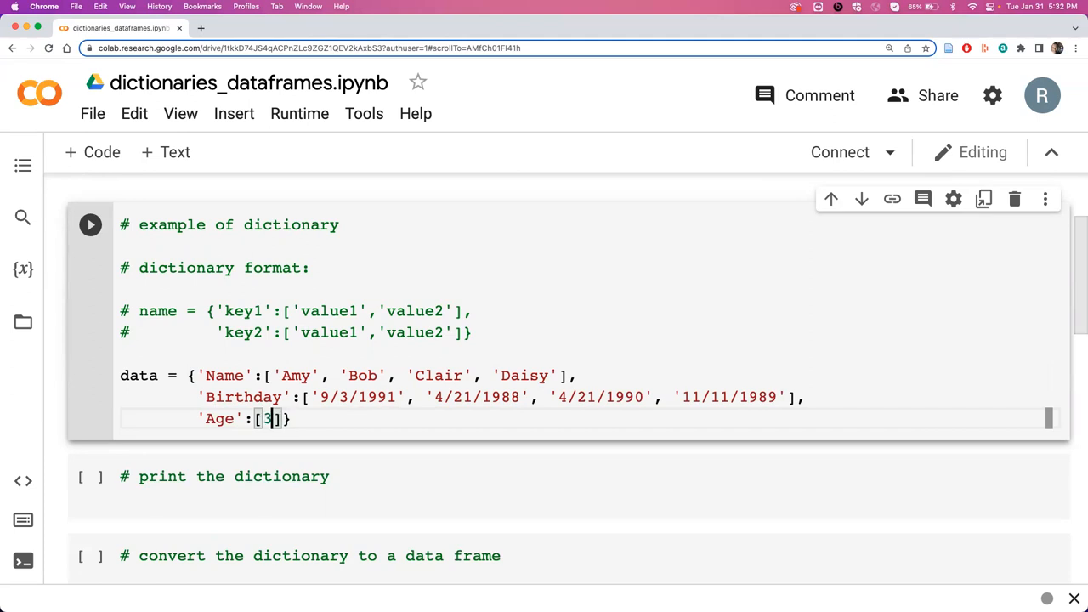
type("0,")
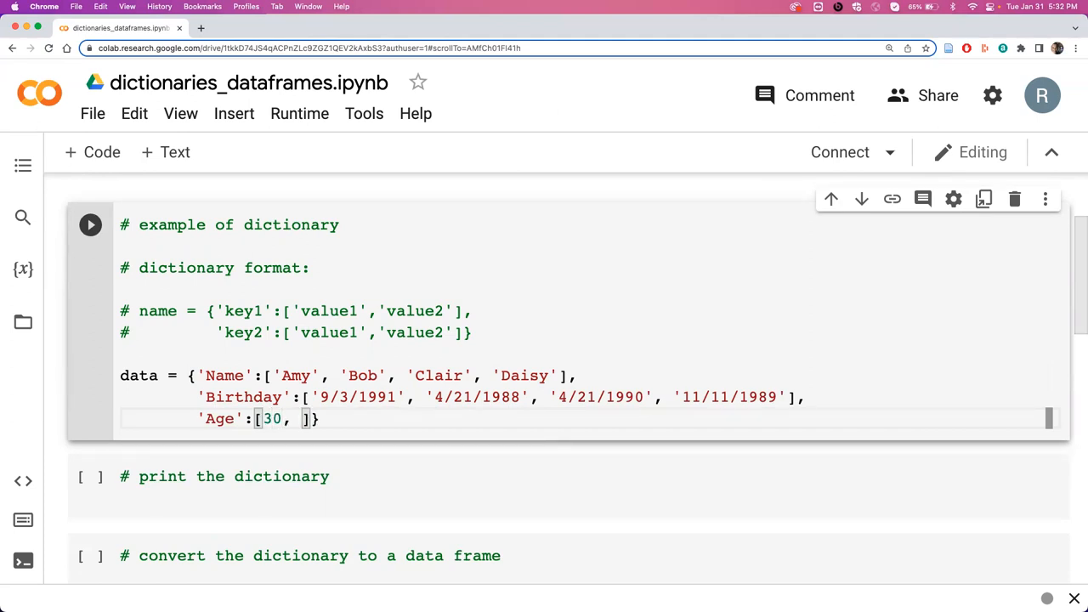
type("33,")
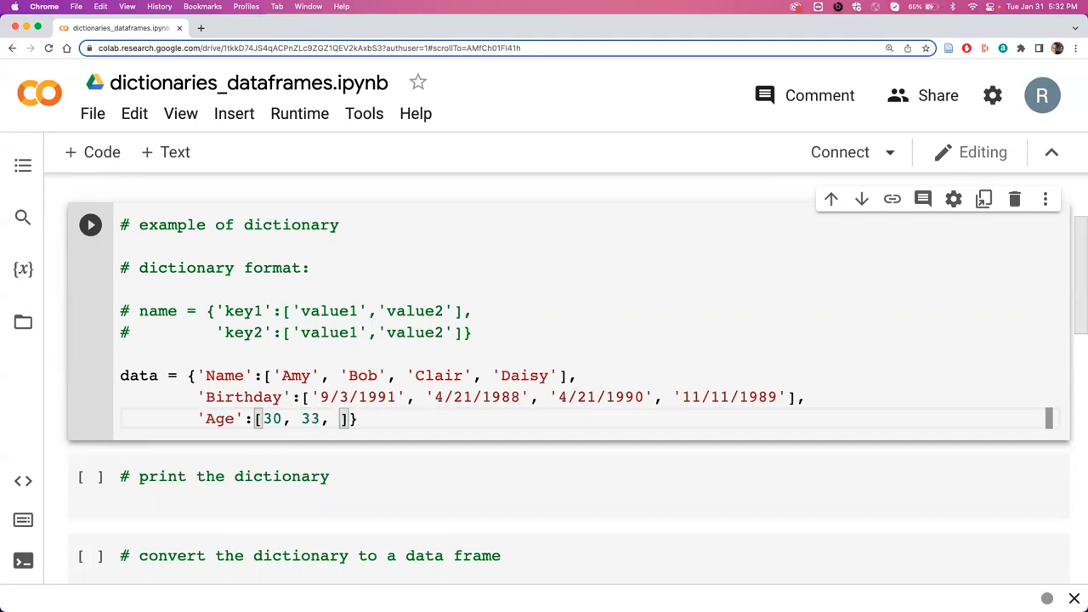
type("34,")
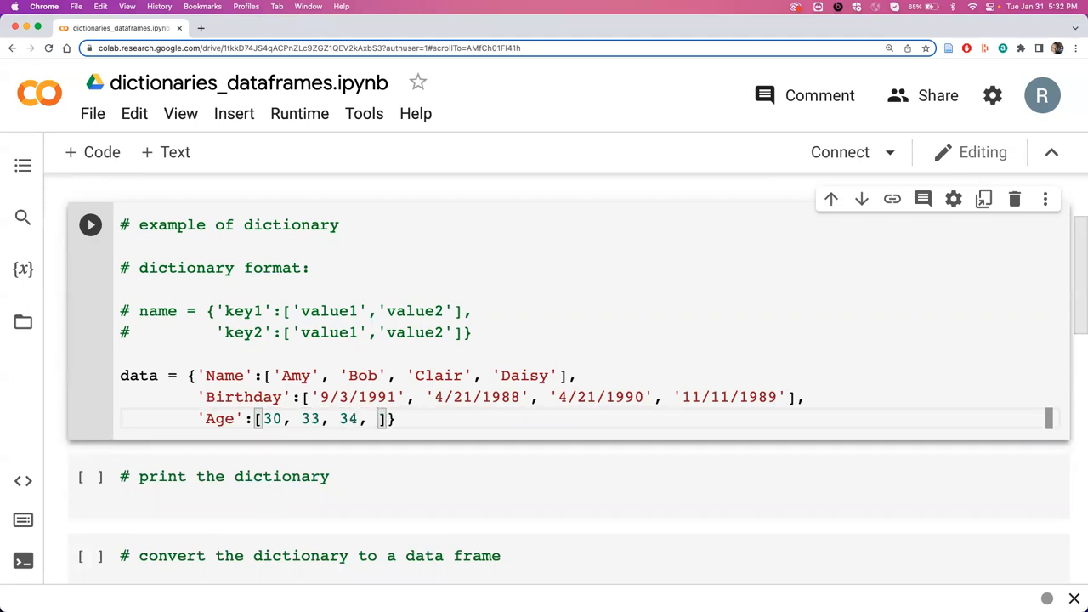
type("89")
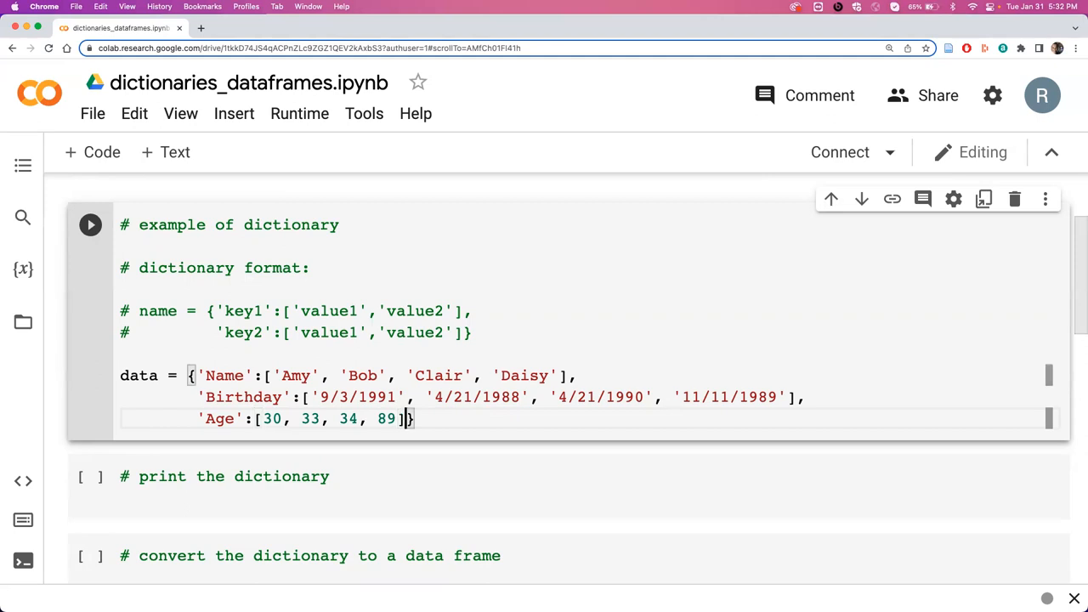
Run the dictionary cell and check in the Variables panel that data is a dict
left_click(89, 224)
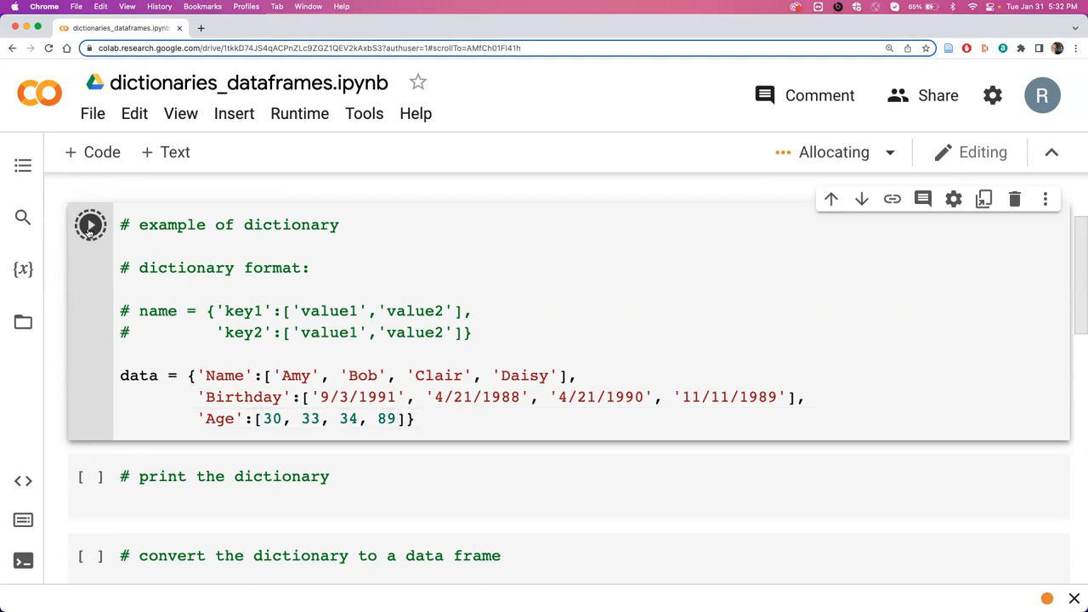
left_click(89, 224)
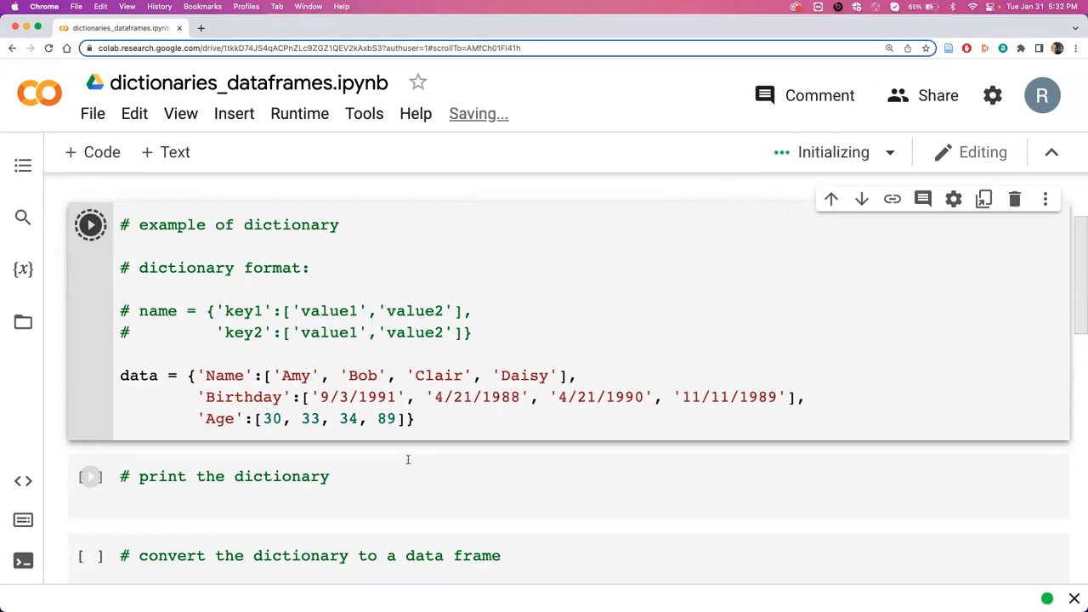
left_click(90, 224)
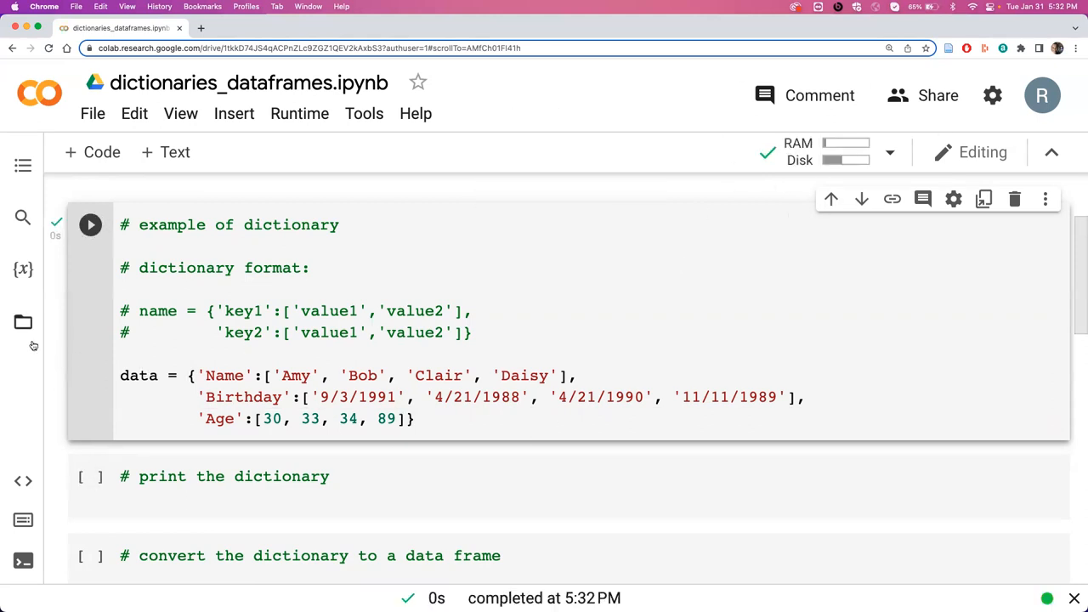
left_click(23, 270)
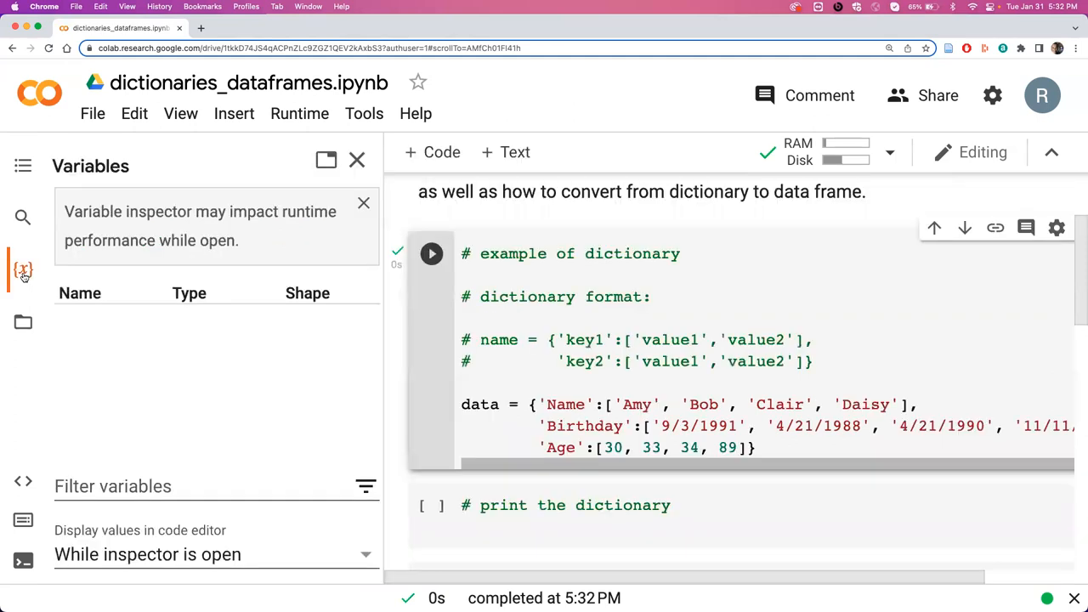
left_click(431, 253)
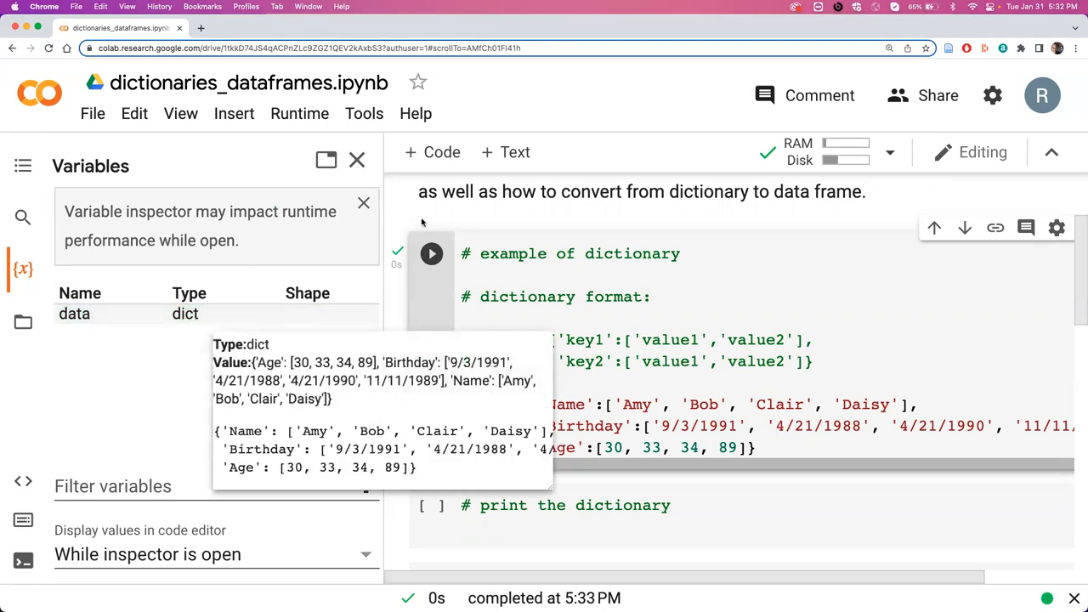
left_click(357, 159)
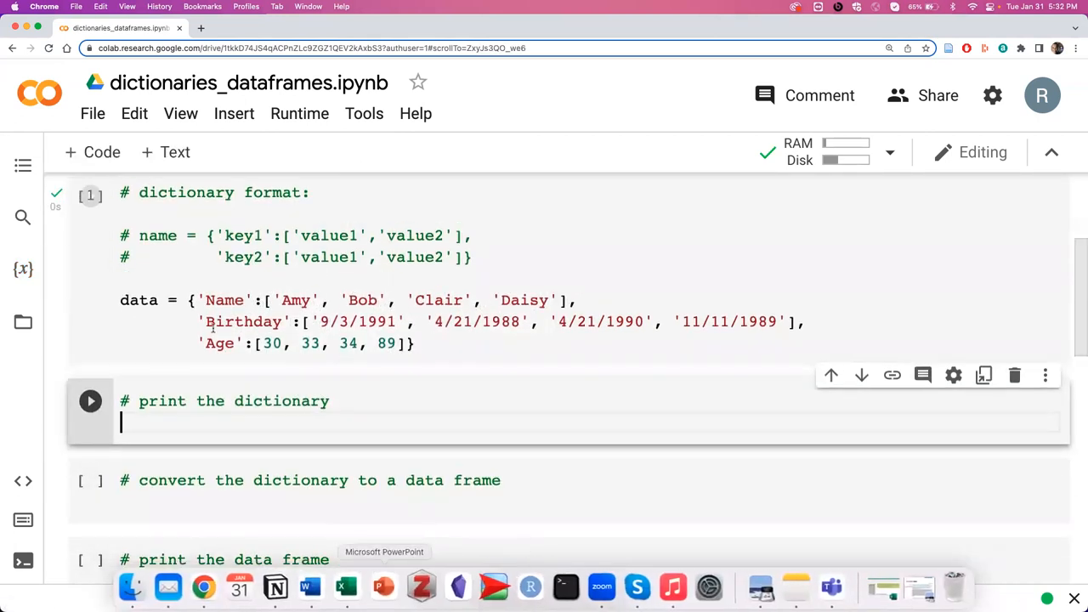
Enter data in the print-the-dictionary cell and run it to display the dictionary
left_click(90, 195)
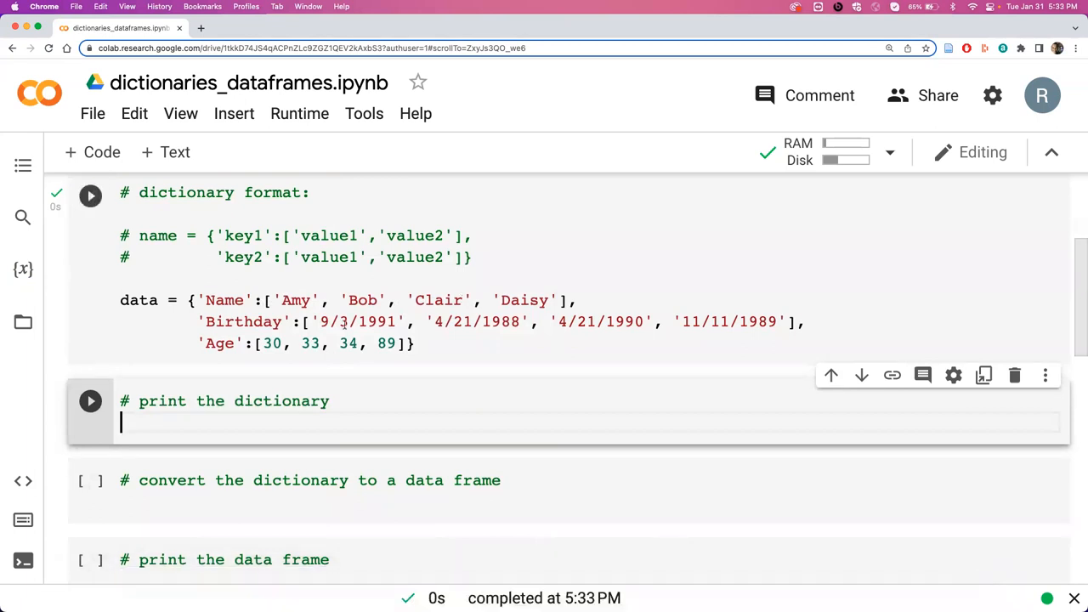
left_click(90, 196)
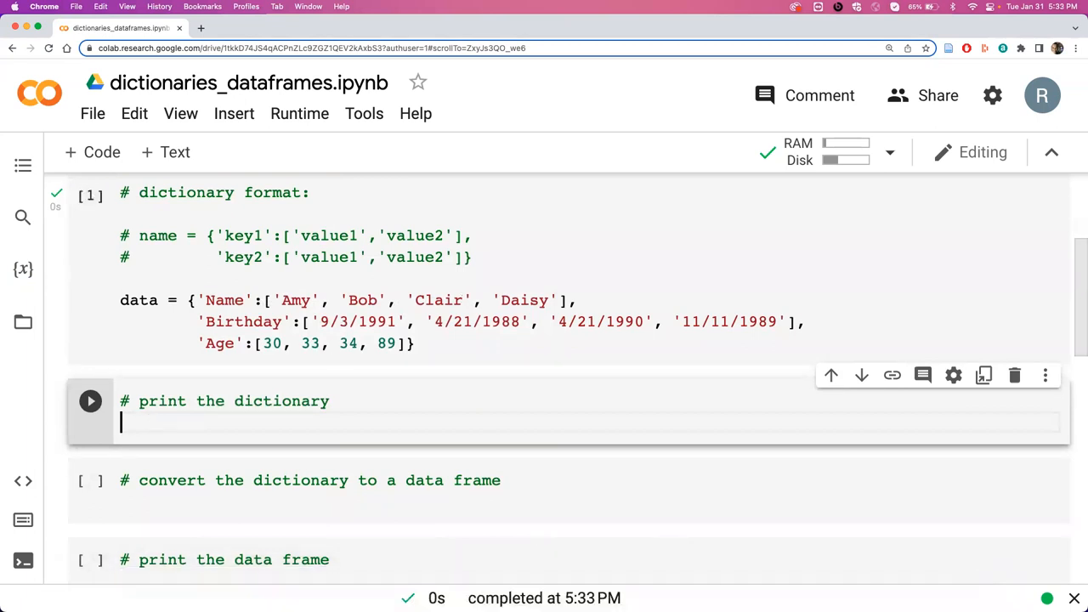
type("data")
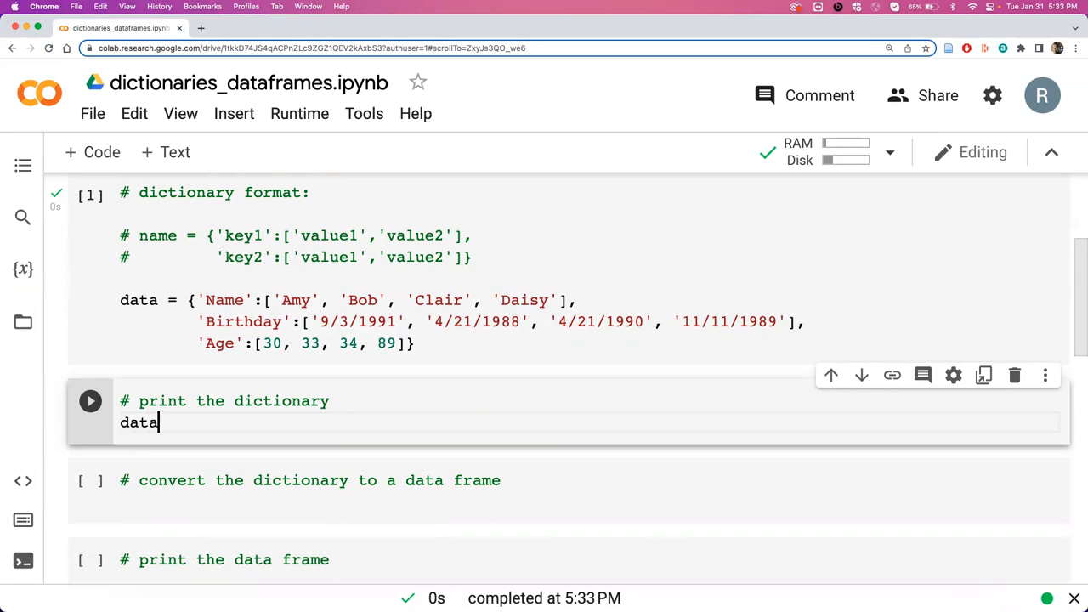
left_click(90, 401)
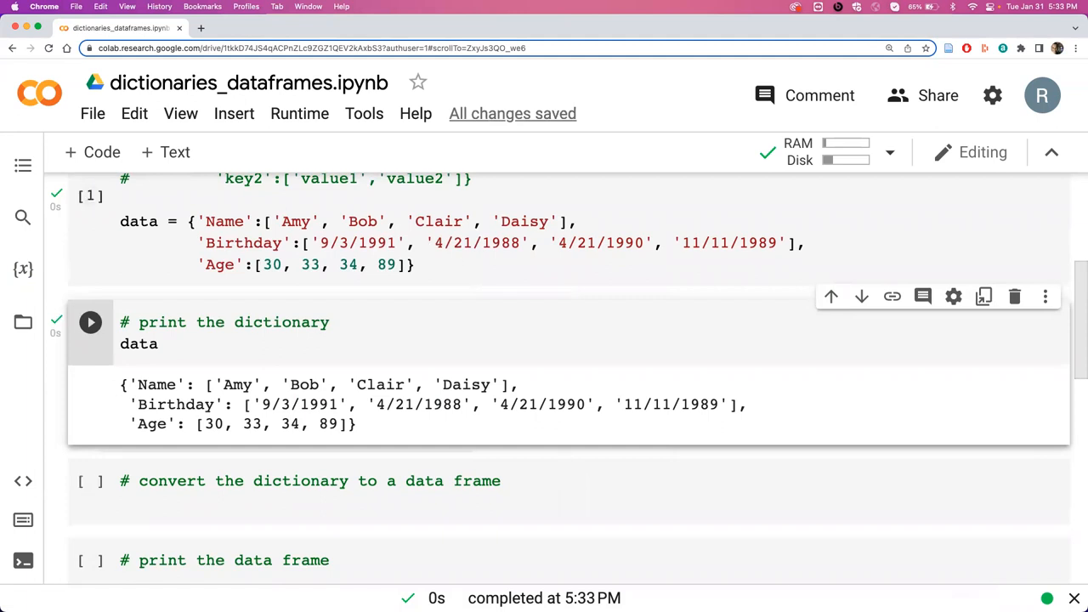
left_click(164, 497)
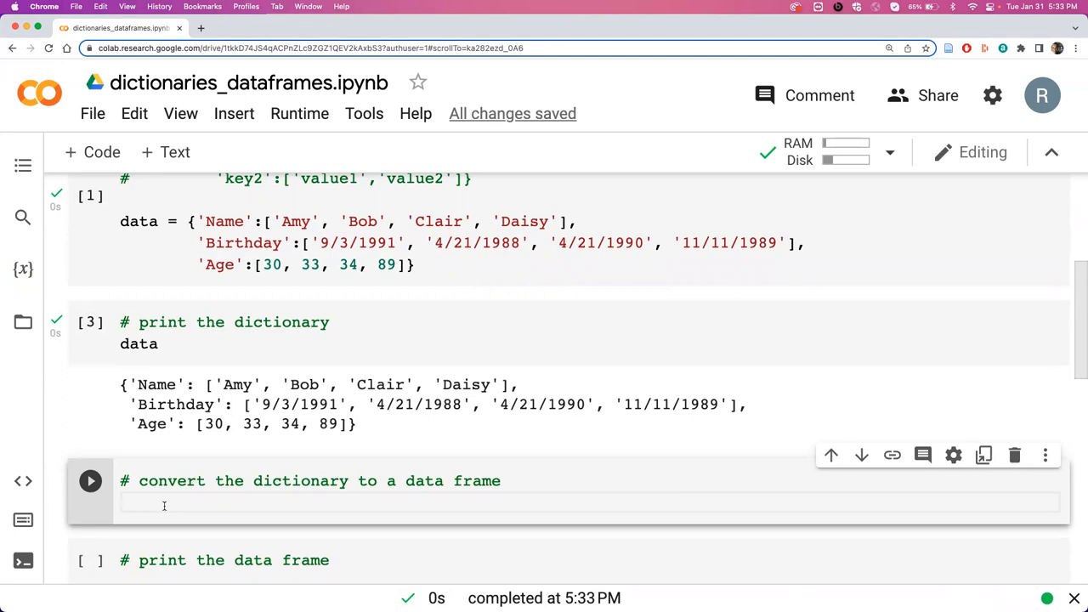
Write import pandas as pd and data_df = pd.DataFrame(data) in the conversion cell
type("data_df")
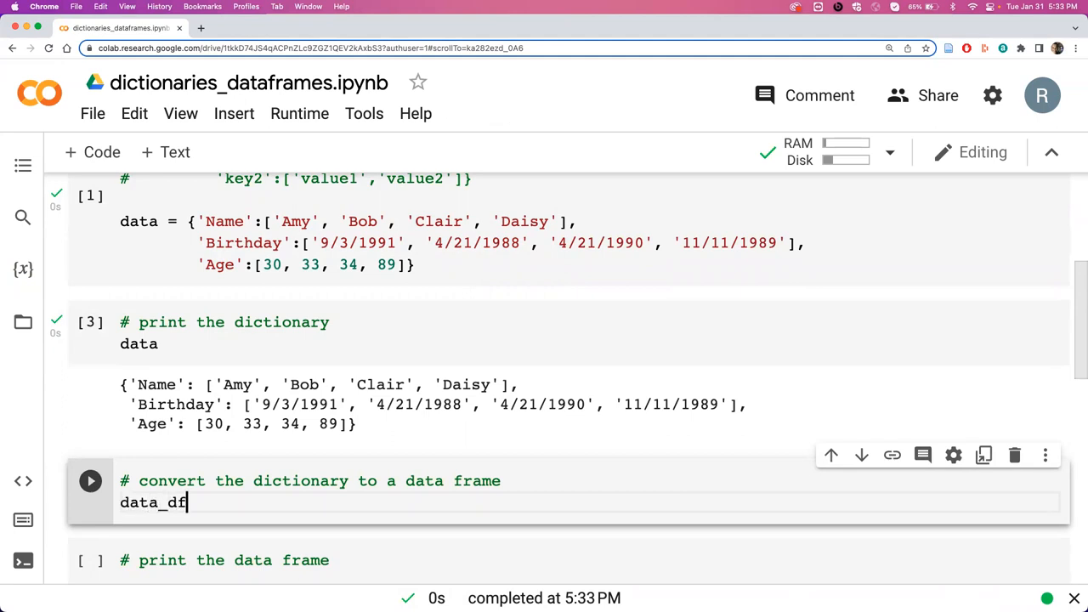
type("=")
type("import pand")
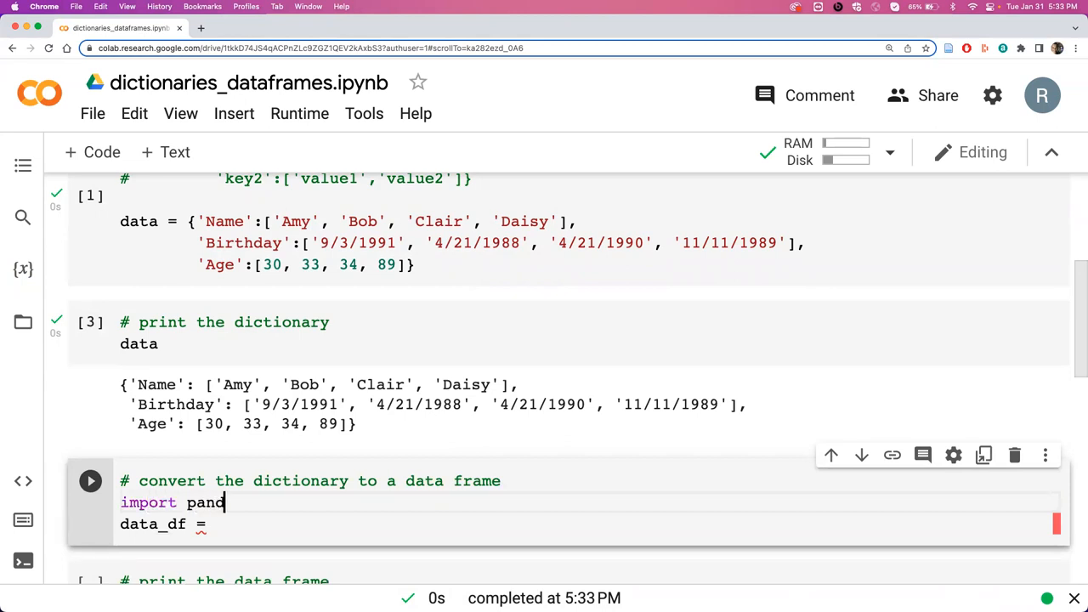
type("as pd")
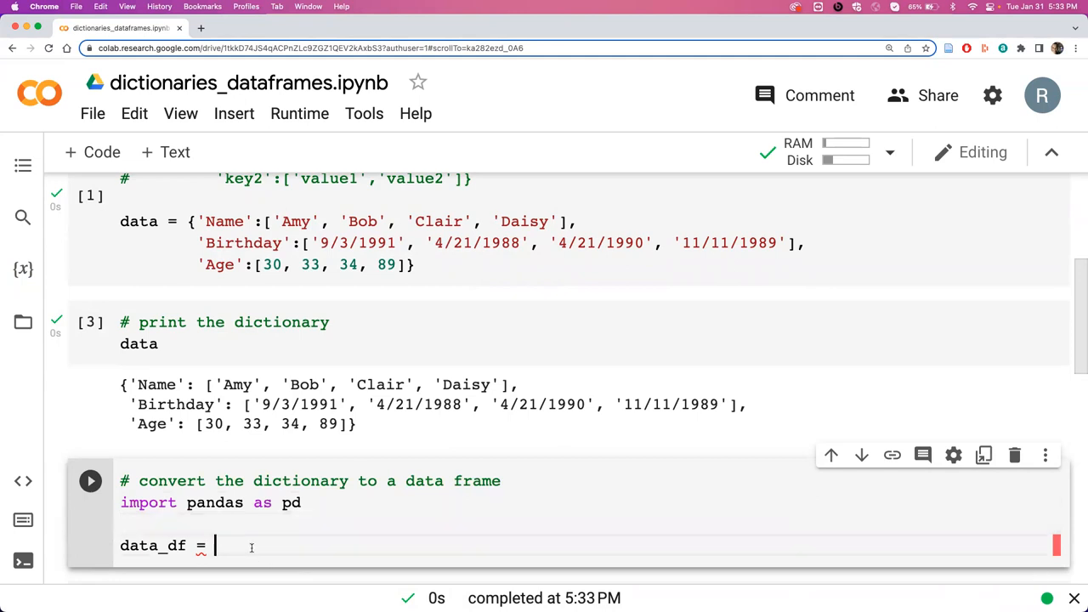
type("pd")
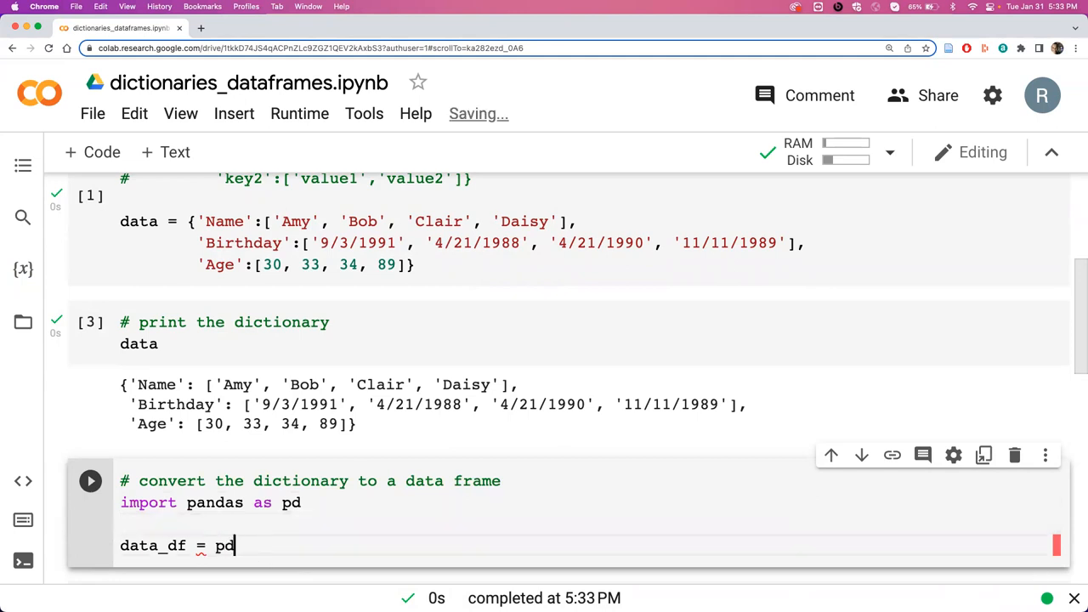
type(".DataFrame(data")
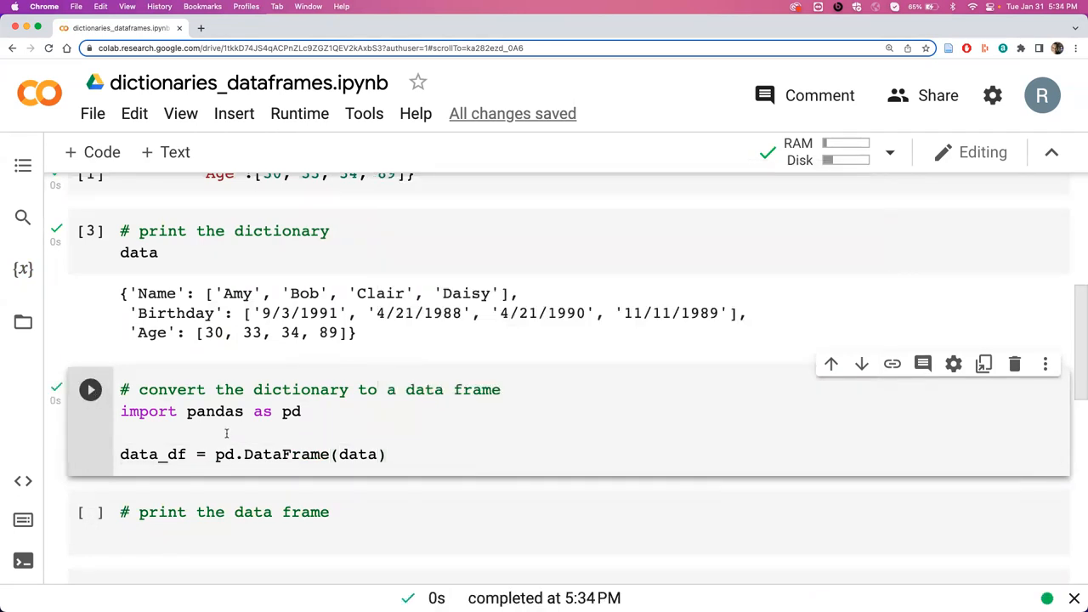
Confirm in the Variables panel that data_df is a 4×3 DataFrame
left_click(23, 269)
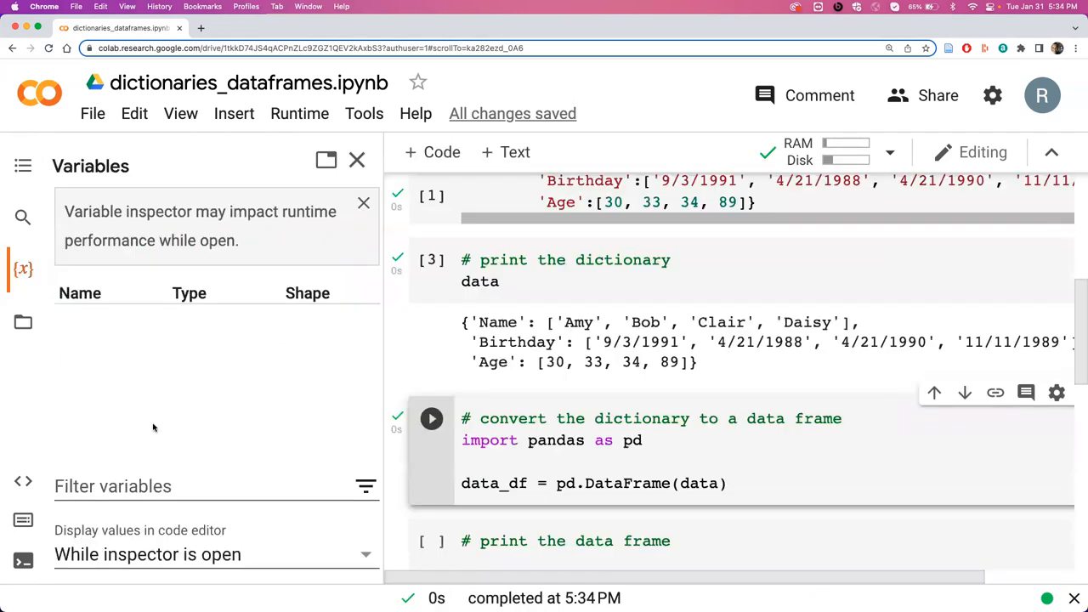
left_click(431, 418)
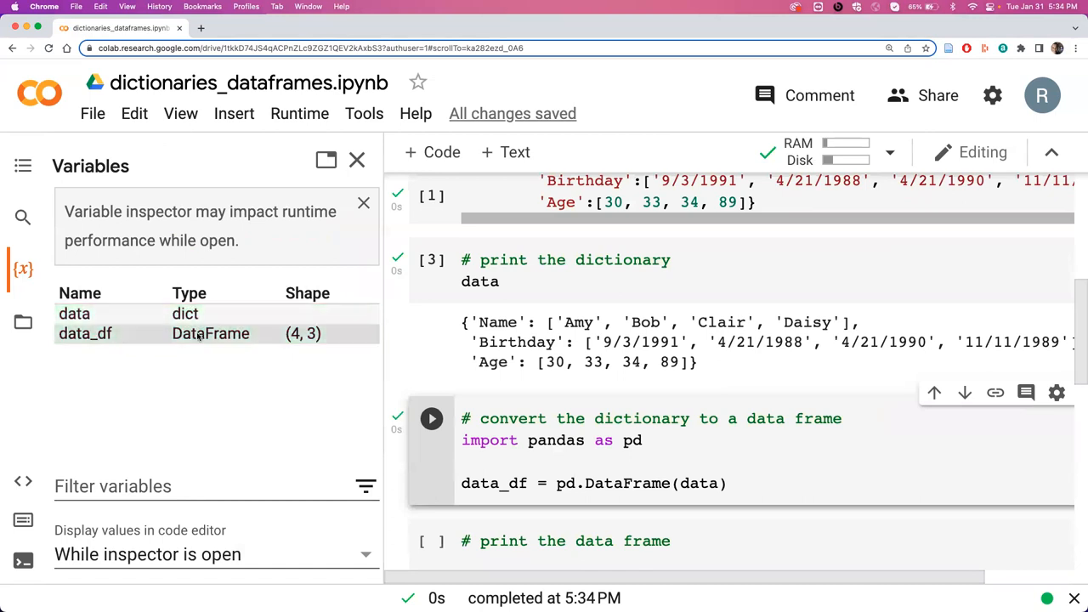
mouse_move(195, 336)
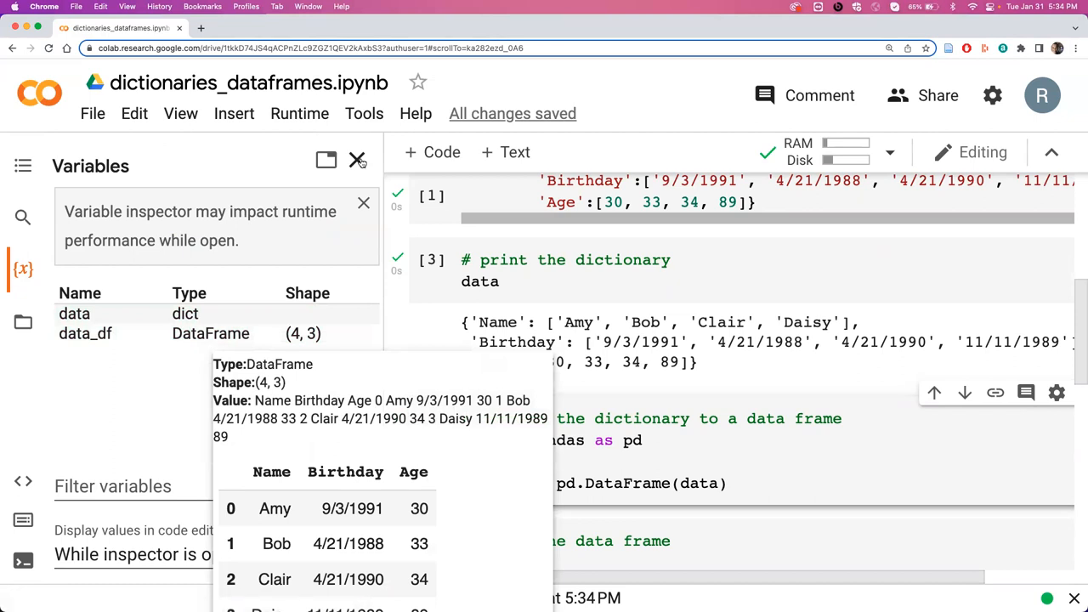
left_click(358, 159)
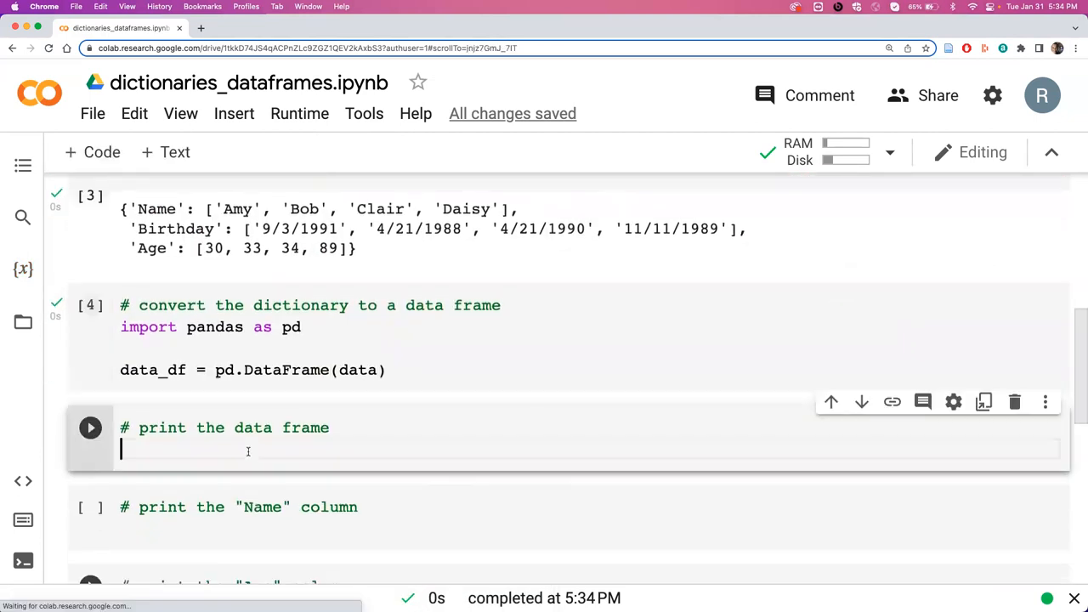
Run data_df in the print-the-data-frame cell to show the Name, Birthday, Age table
type("data_")
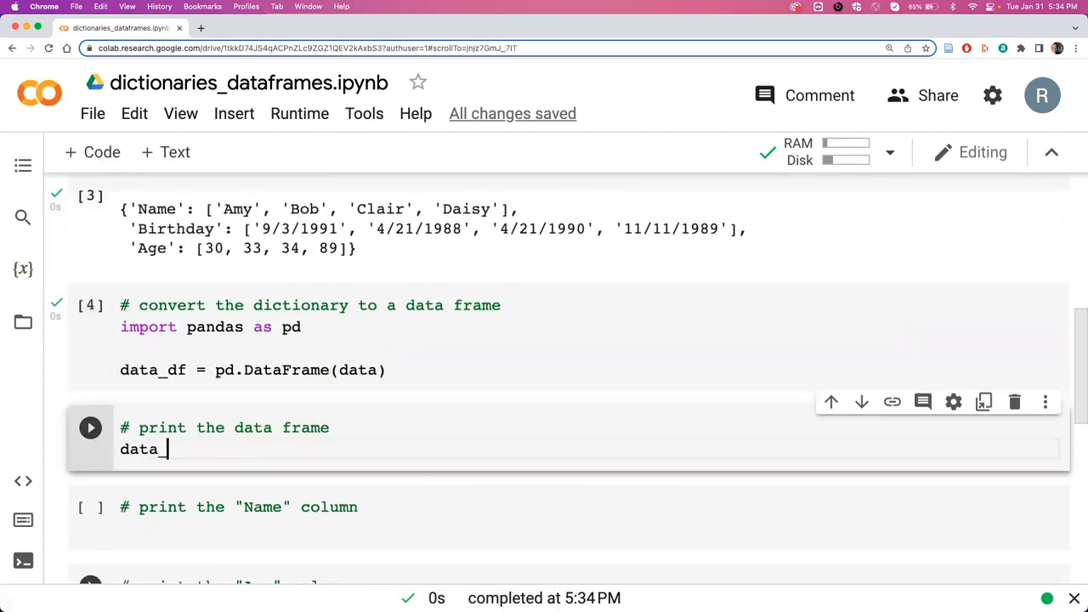
type("df")
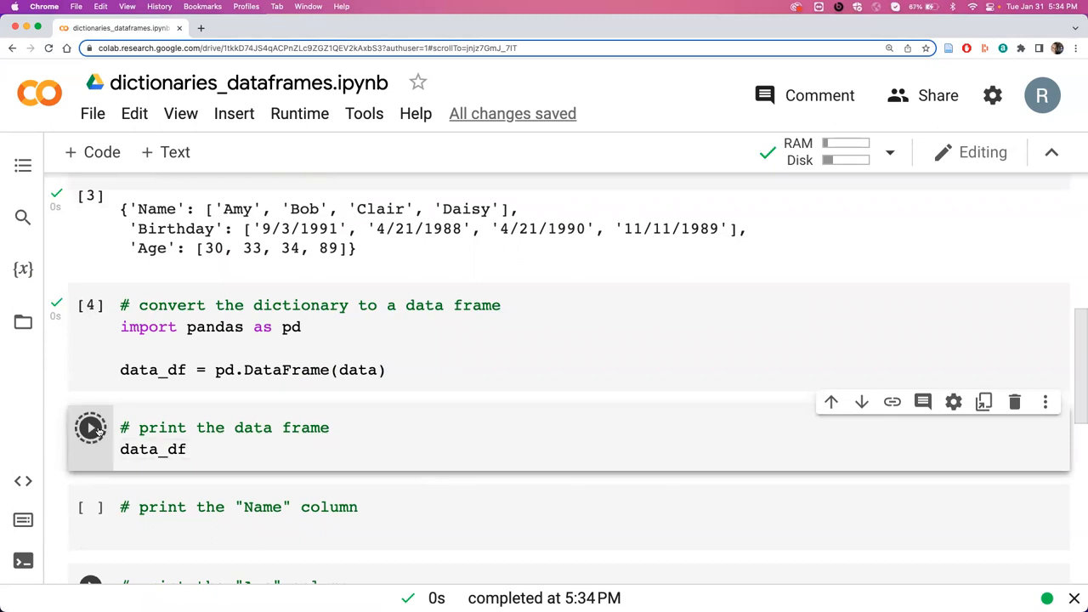
left_click(90, 427)
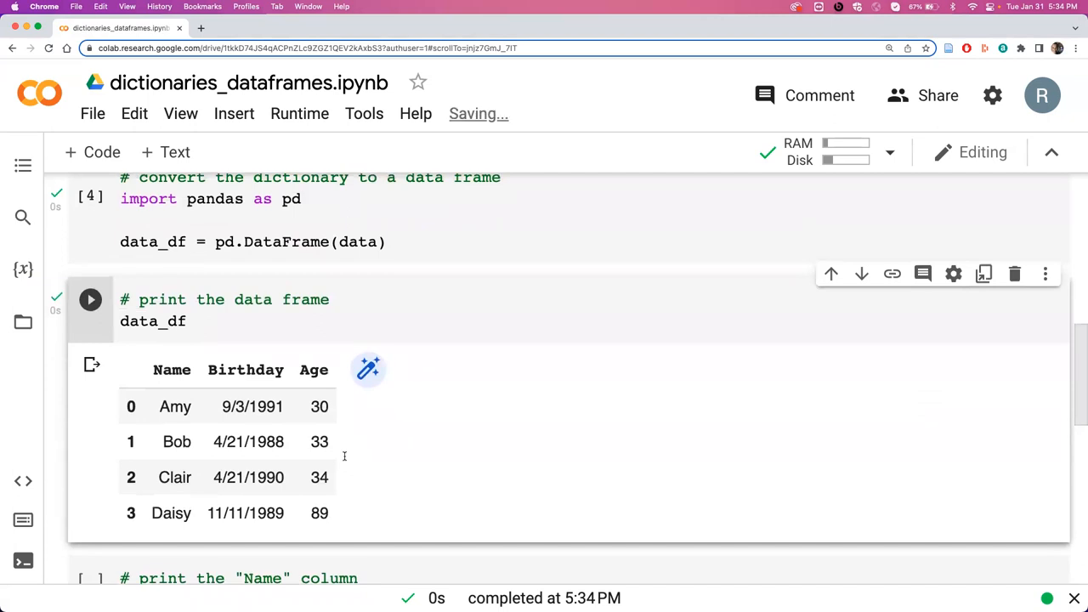
scroll("up", 3)
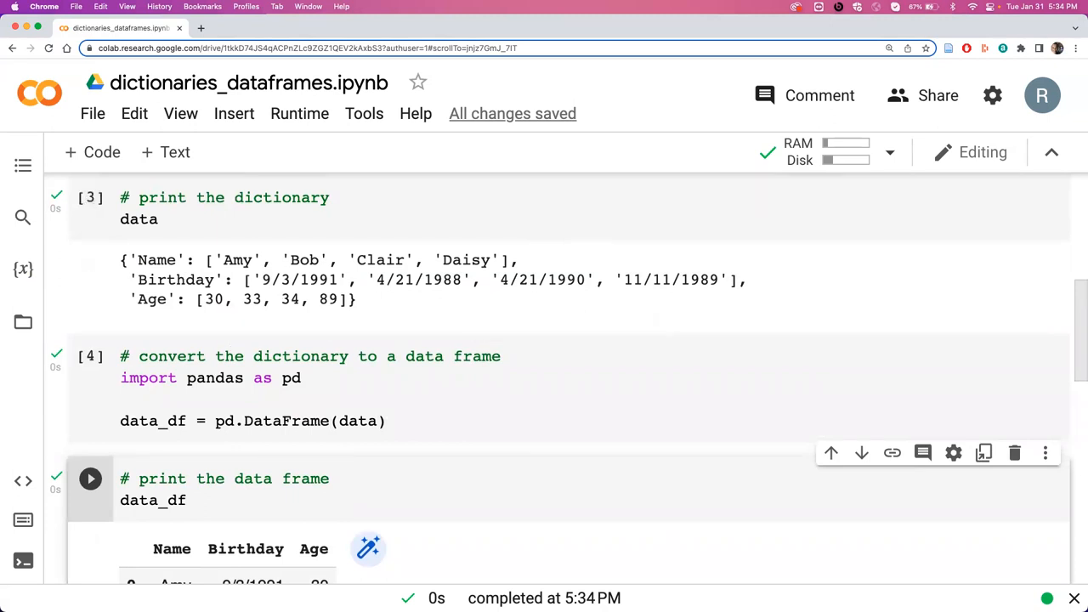
scroll("down", 3)
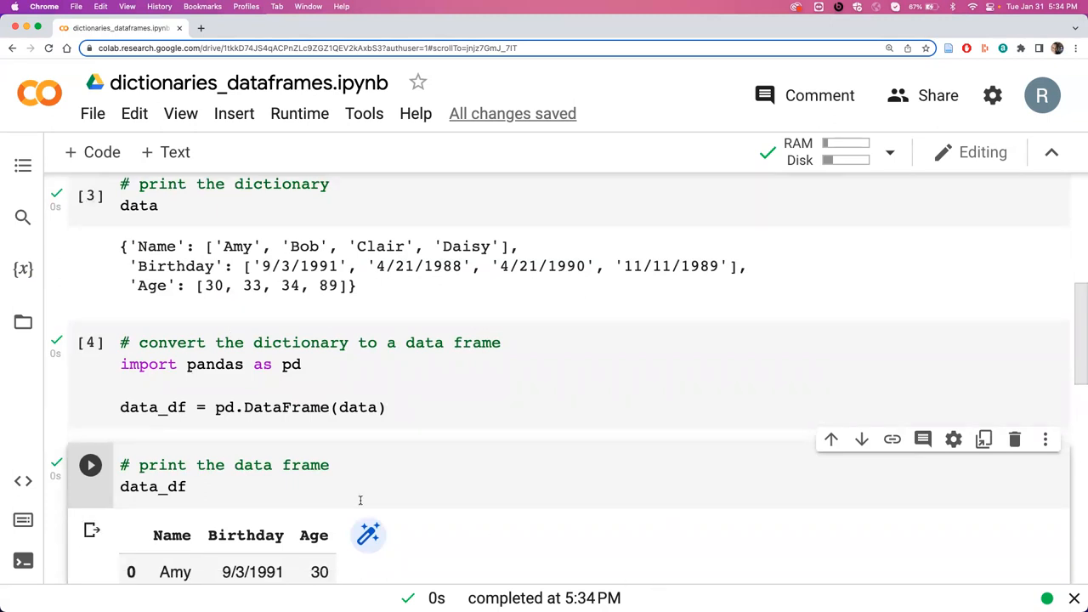
scroll("down", 3)
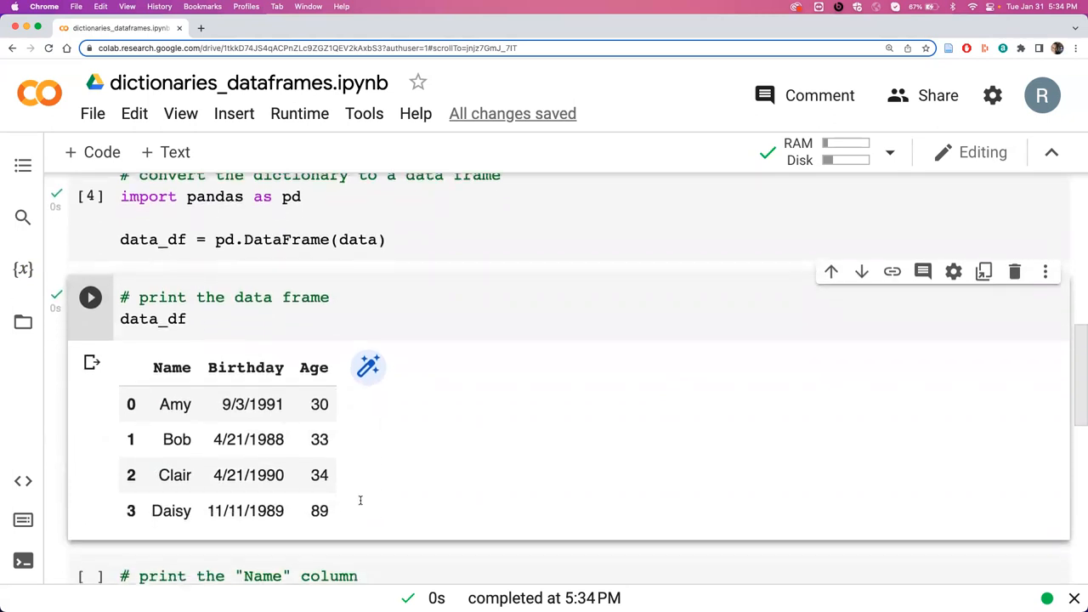
scroll("down", 3)
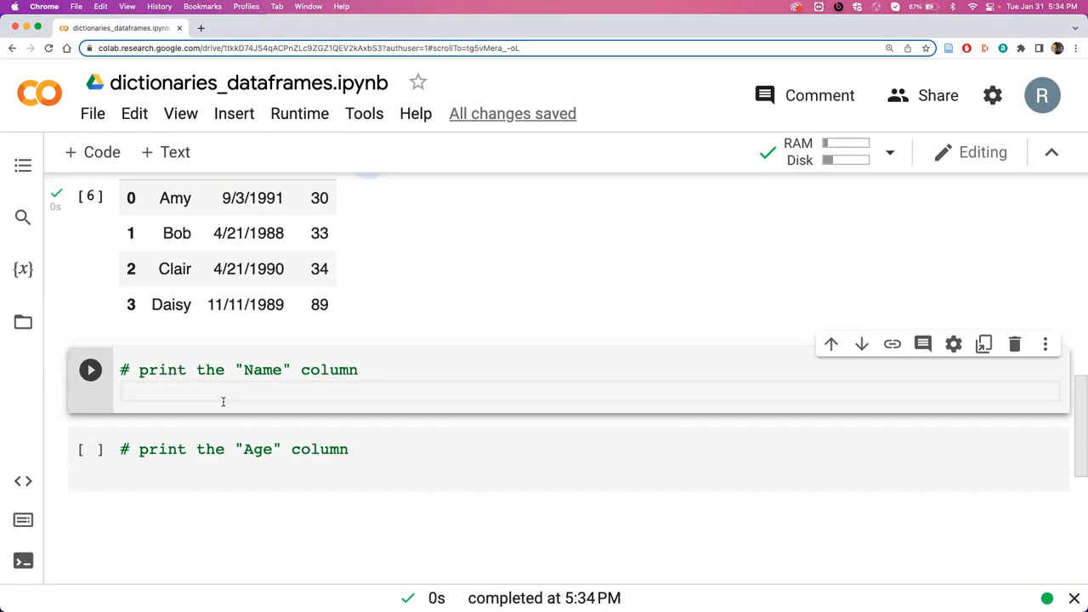
Run data_df['Name'] to output the Name series Amy, Bob, Clair, Daisy
type("data")
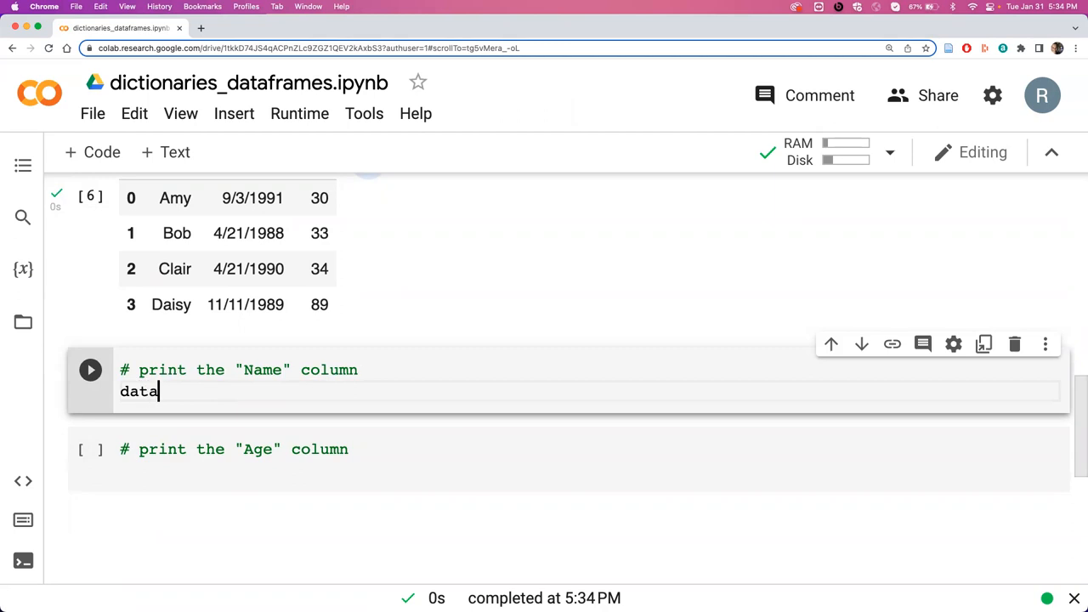
type("_df[]")
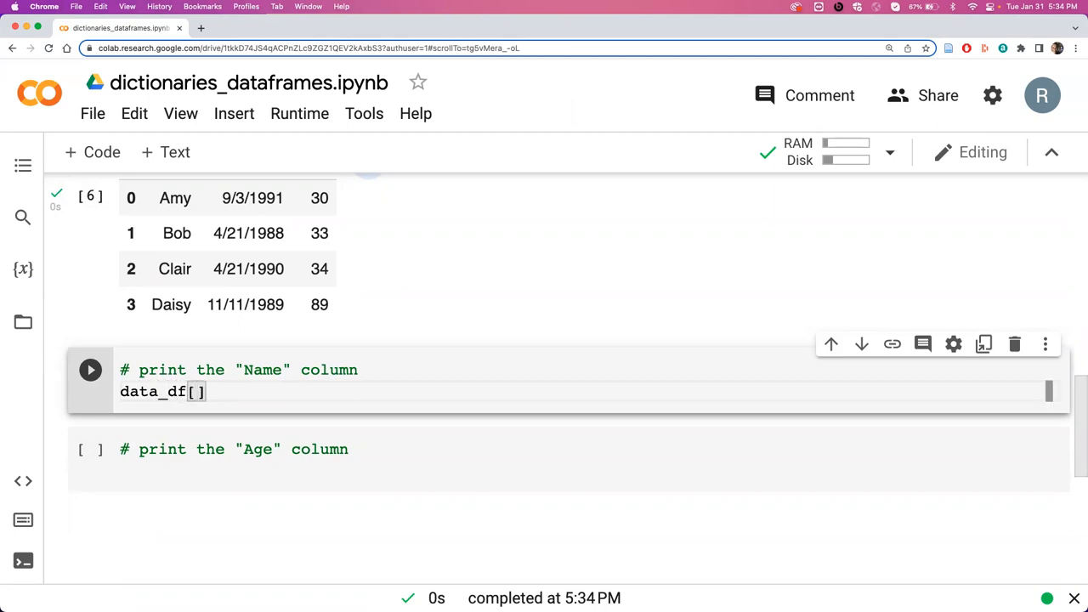
type("'Name'")
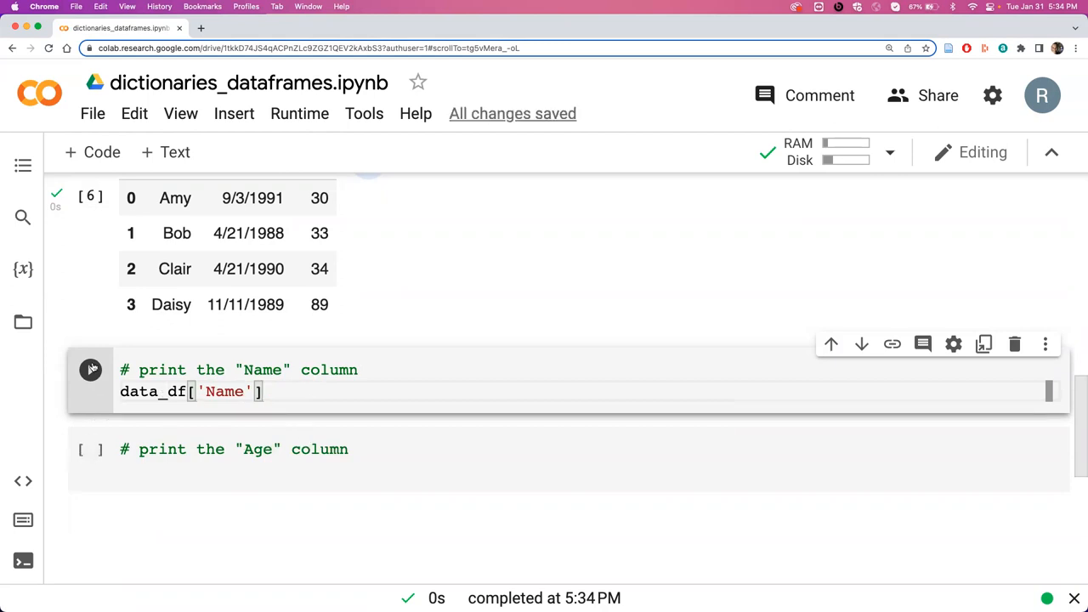
left_click(90, 370)
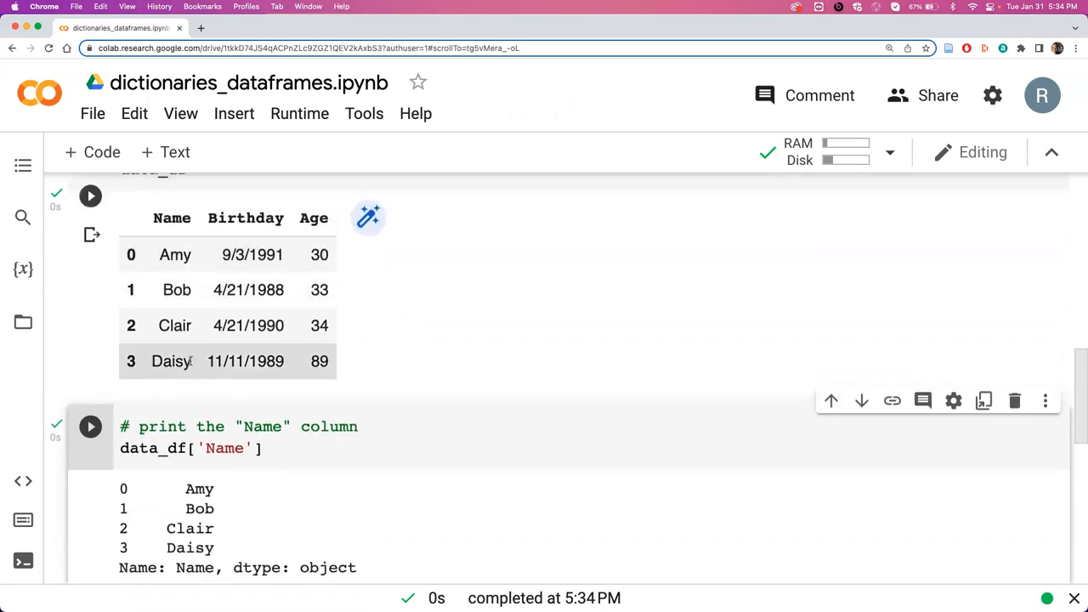
scroll("down", 3)
type("# print the \"Age\" column")
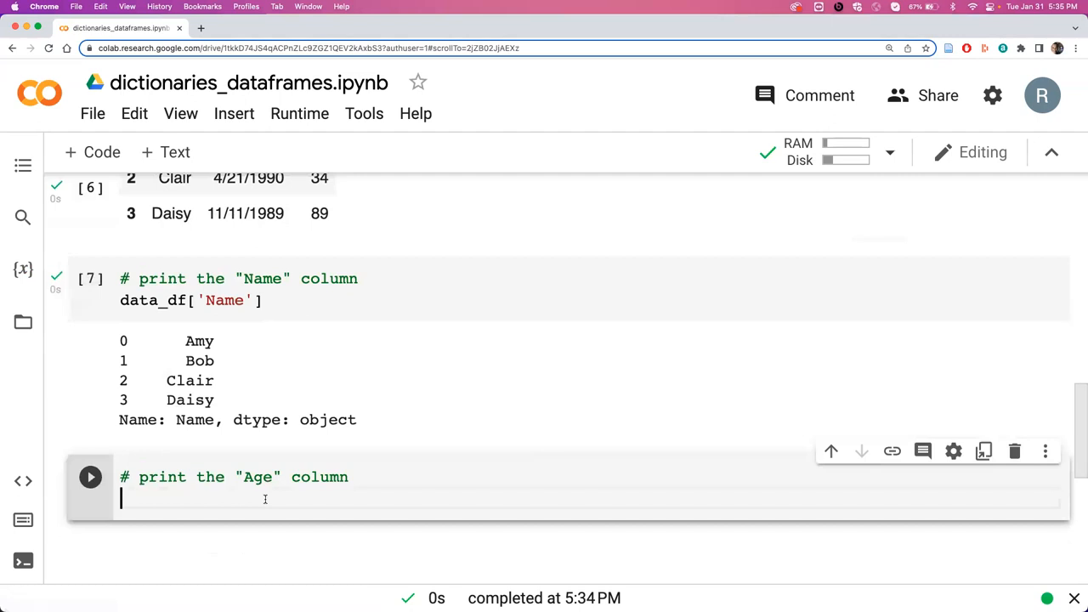
Run data_df['Age'] to output the Age series 30, 33, 34, 89
type("data_d")
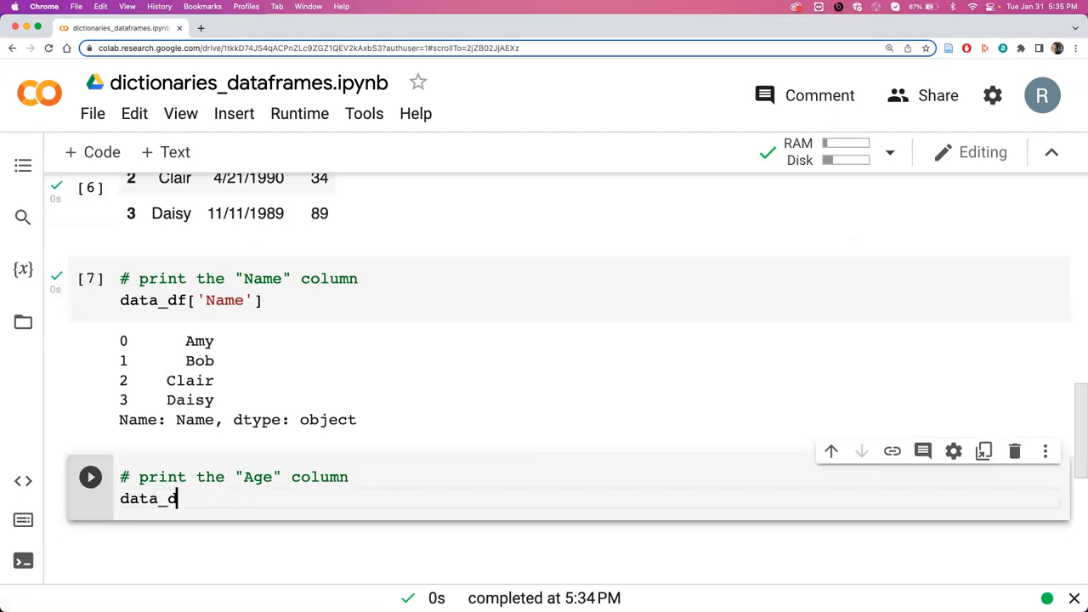
type("f['Age']")
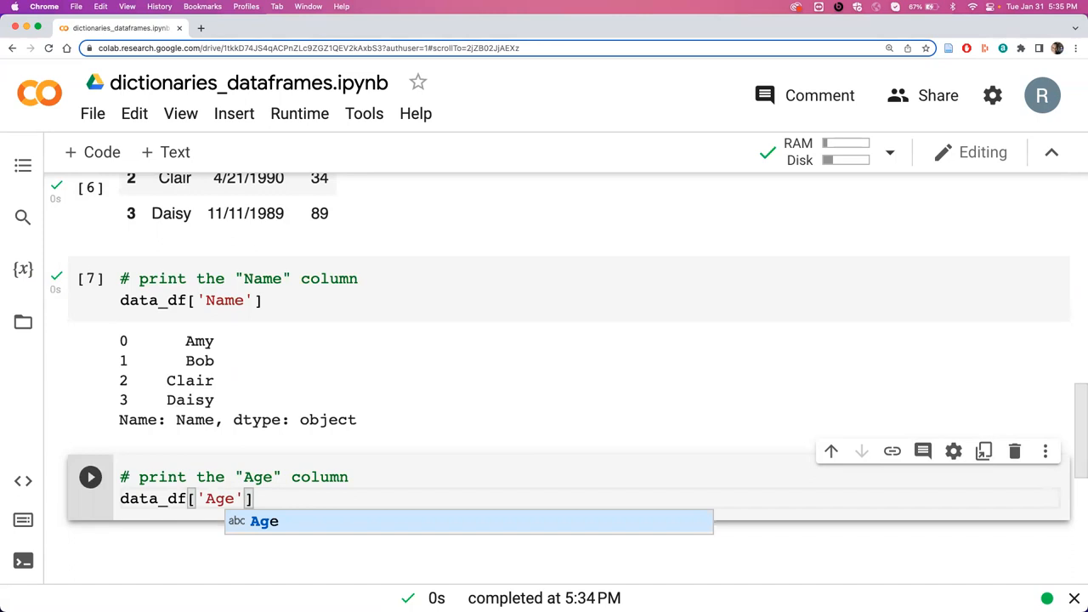
left_click(90, 476)
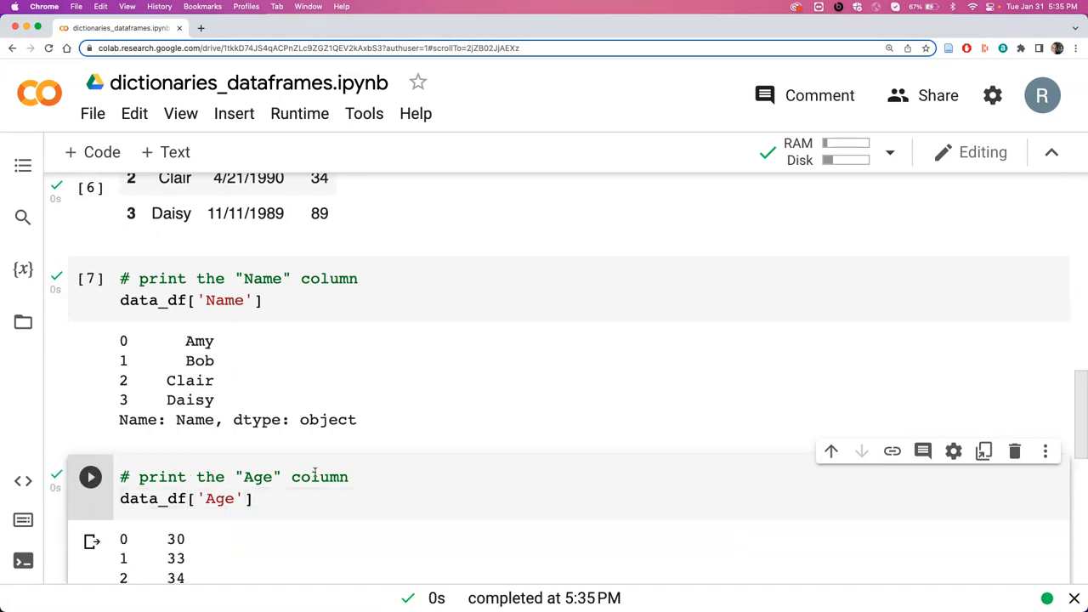
scroll("down", 3)
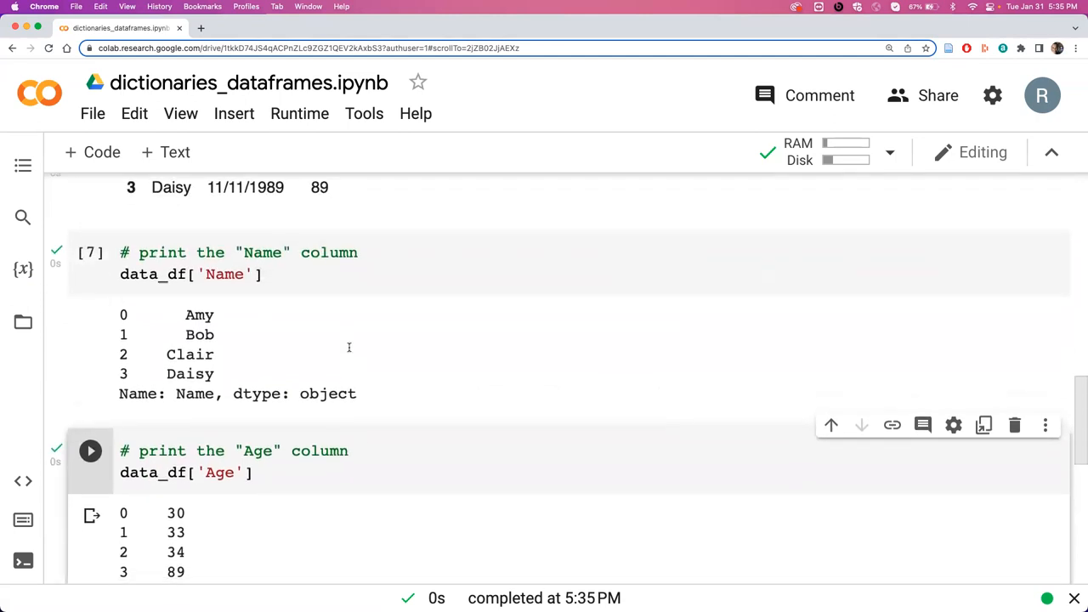
scroll("down", 3)
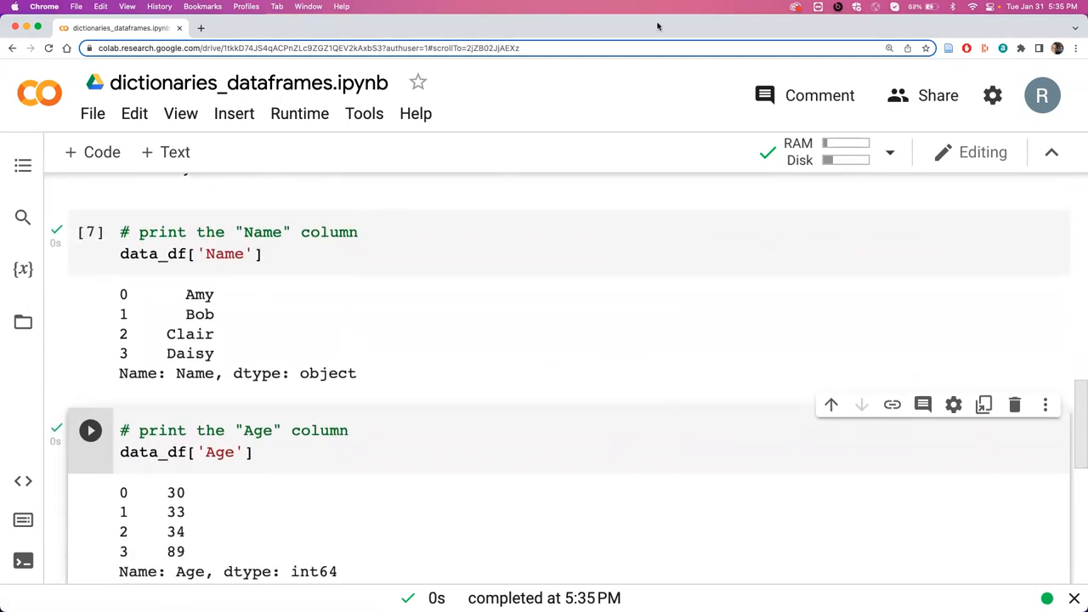
mouse_move(748, 34)
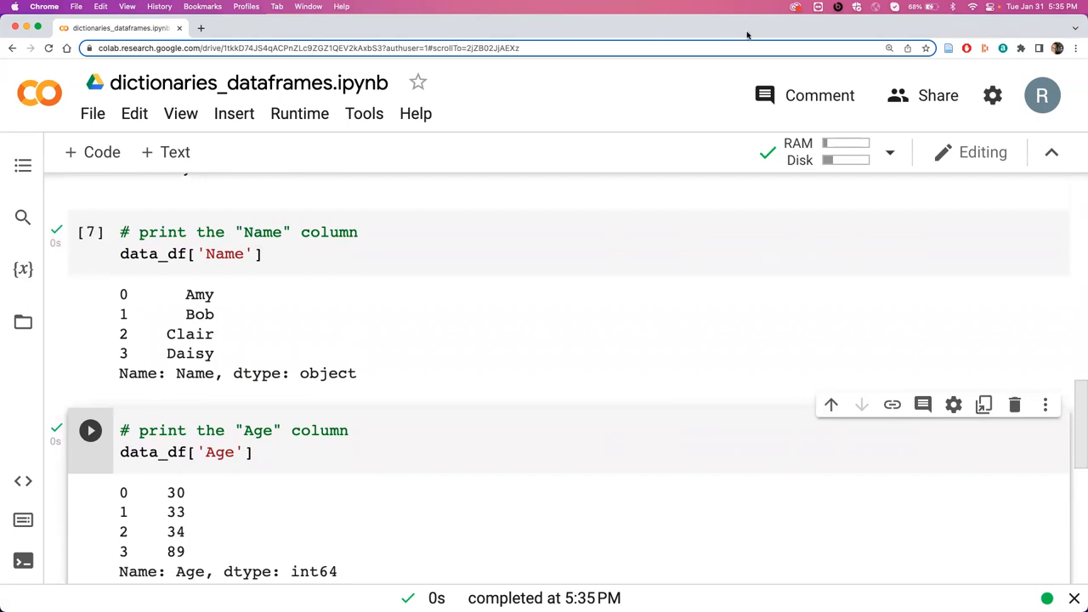